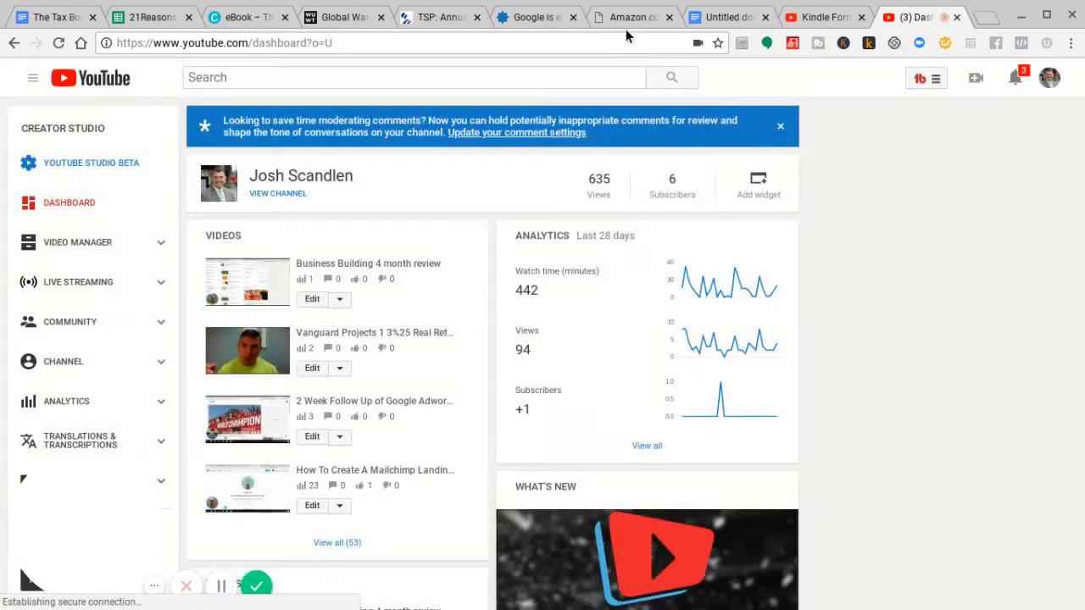
Page the Tax Bomb preview from the cover through title and copyright to the contents.
left_click(632, 17)
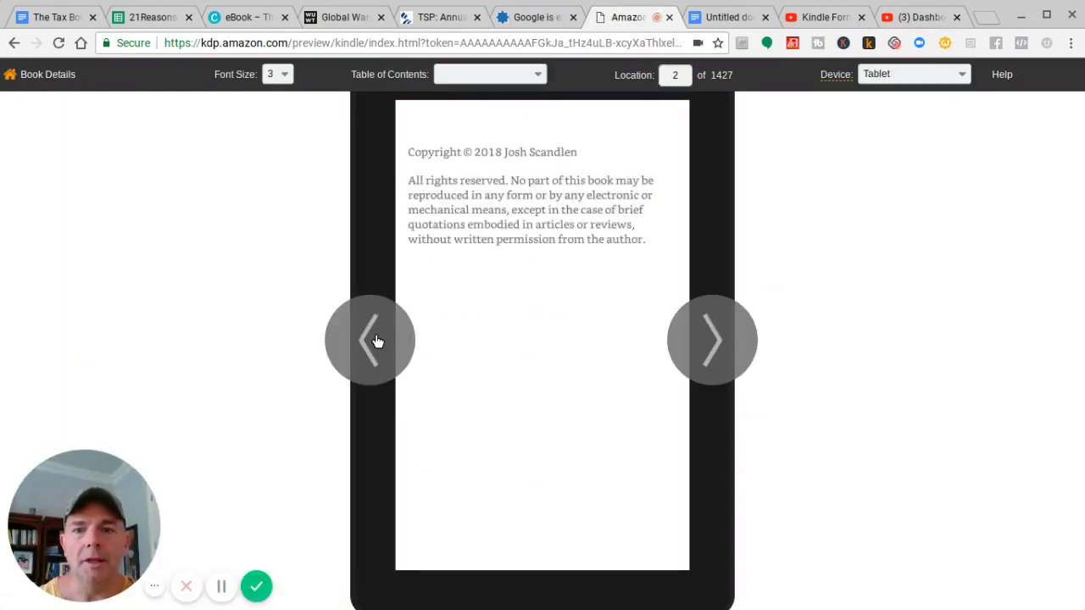
left_click(371, 340)
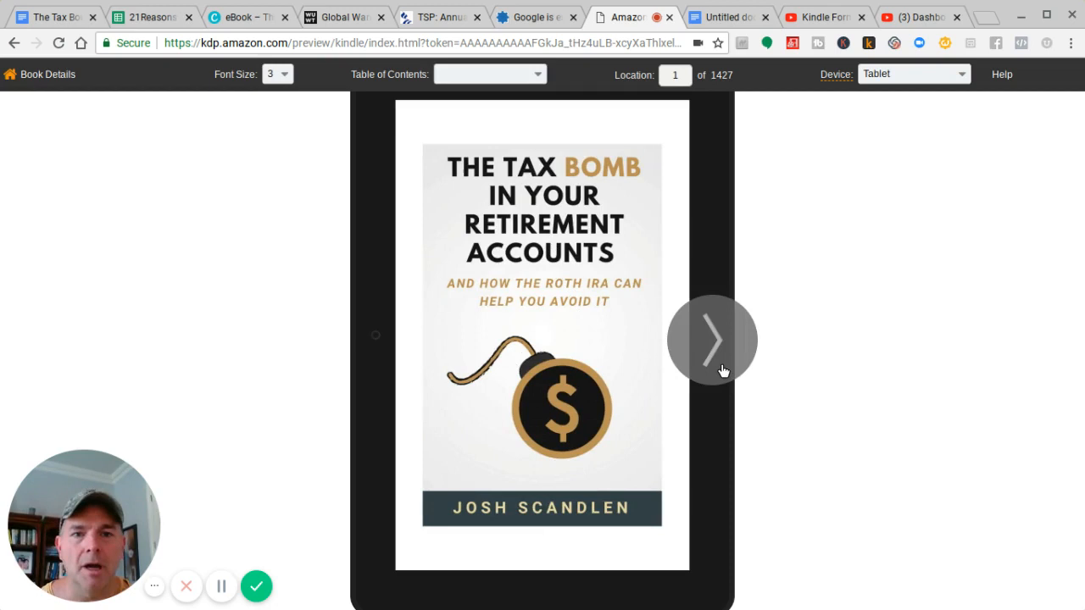
left_click(713, 340)
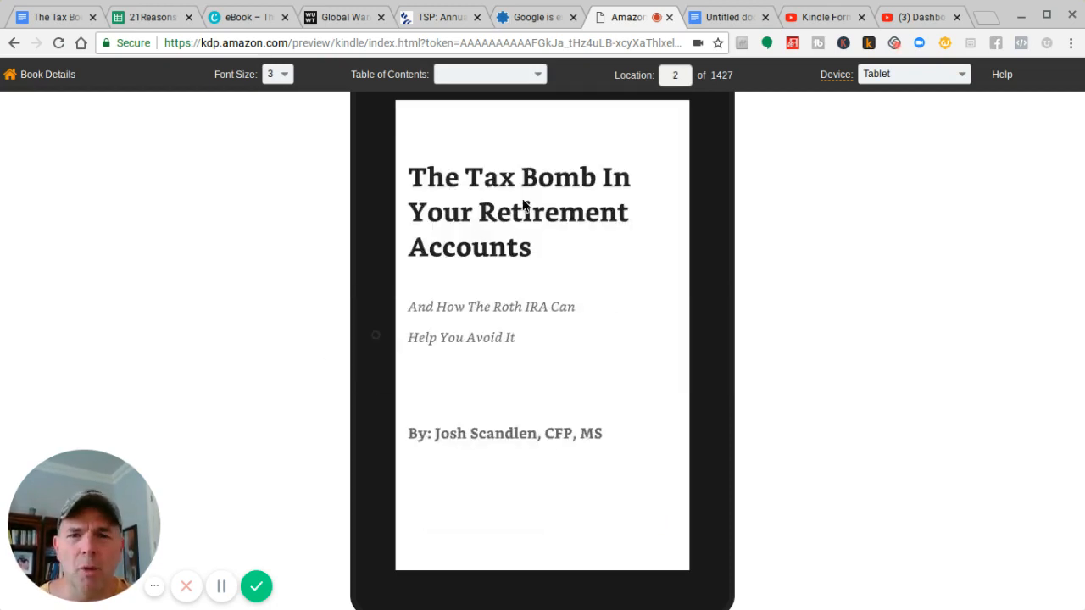
left_click(712, 339)
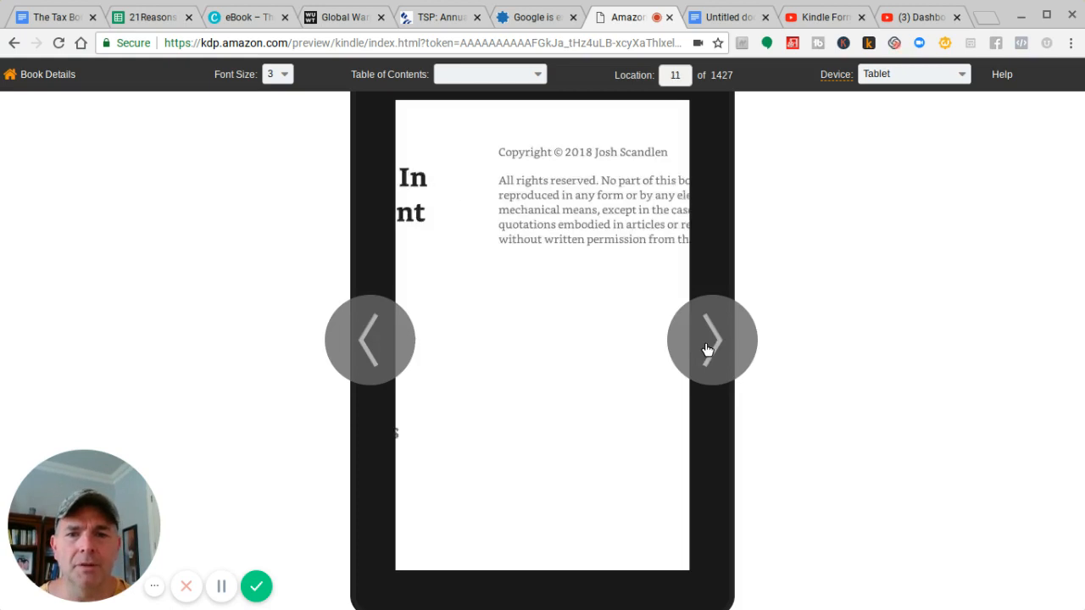
left_click(711, 339)
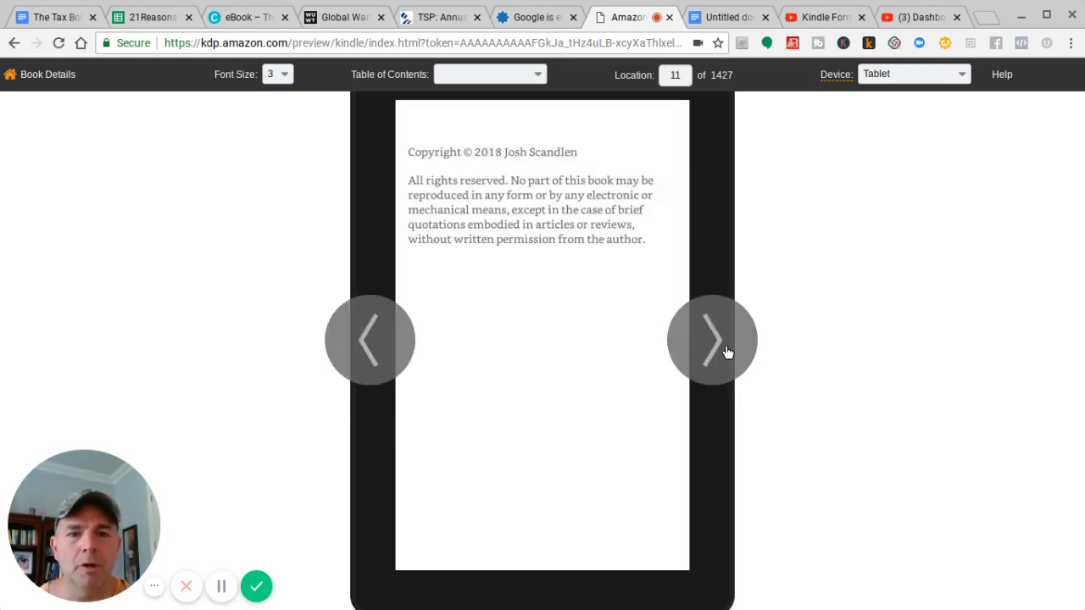
left_click(711, 339)
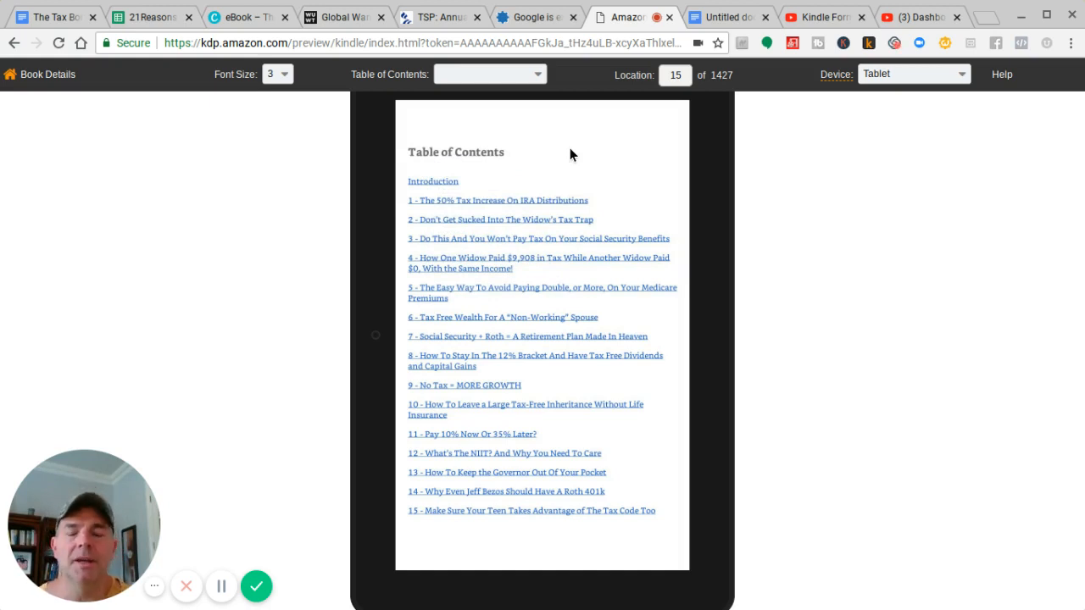
mouse_move(475, 172)
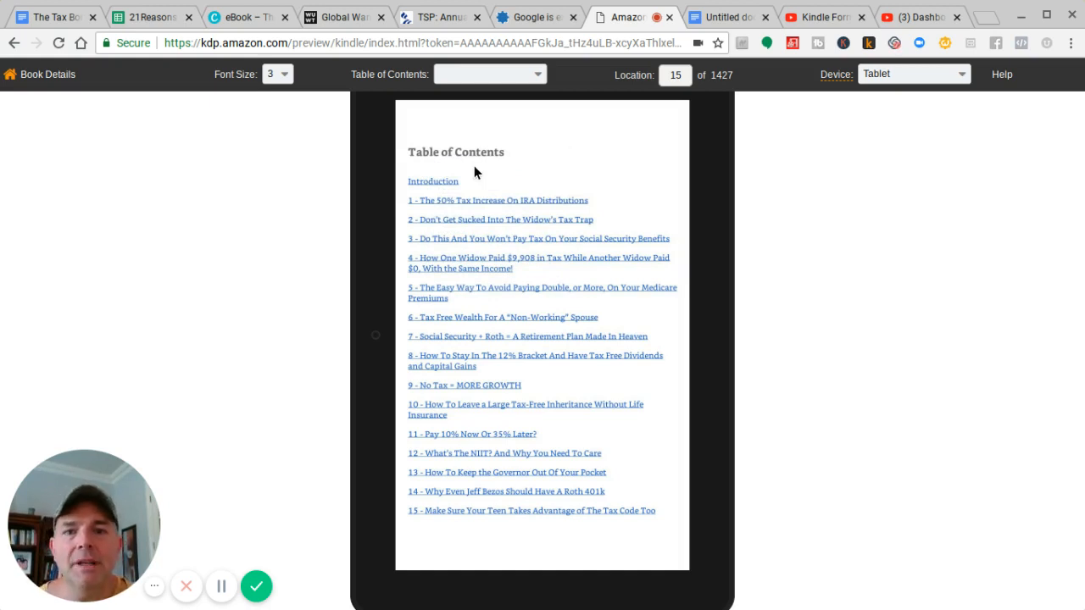
mouse_move(535, 157)
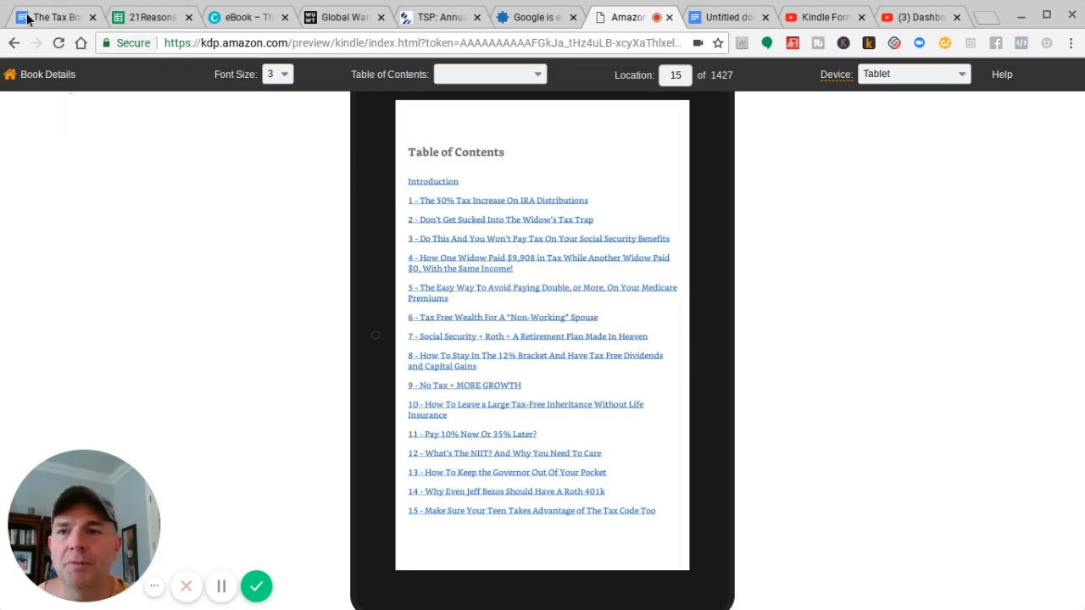
In the Tax Bomb manuscript, open the Insert menu to add a table of contents.
left_click(51, 16)
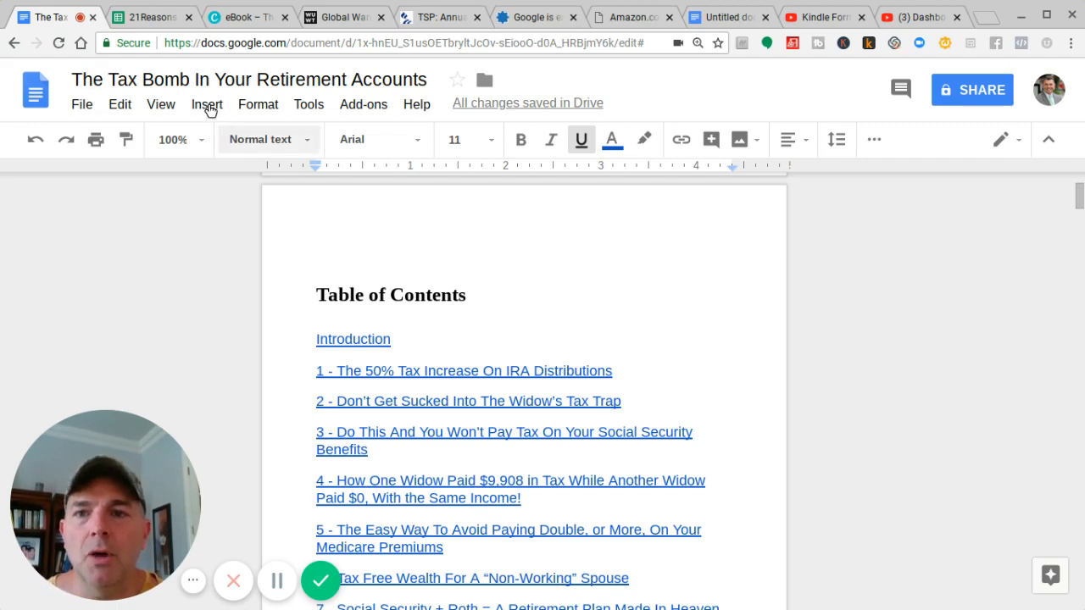
left_click(207, 105)
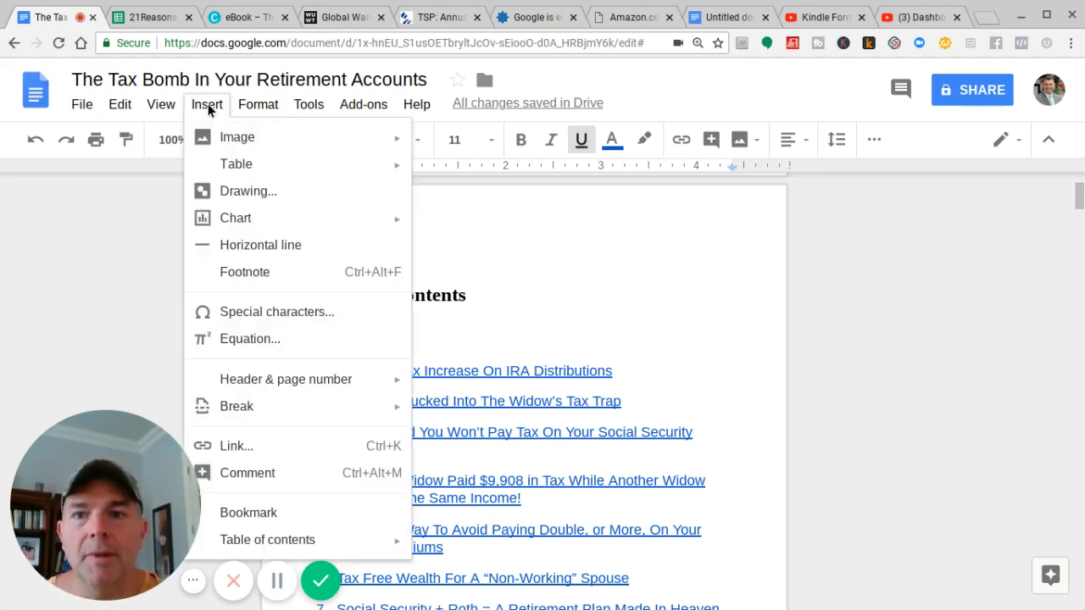
mouse_move(247, 534)
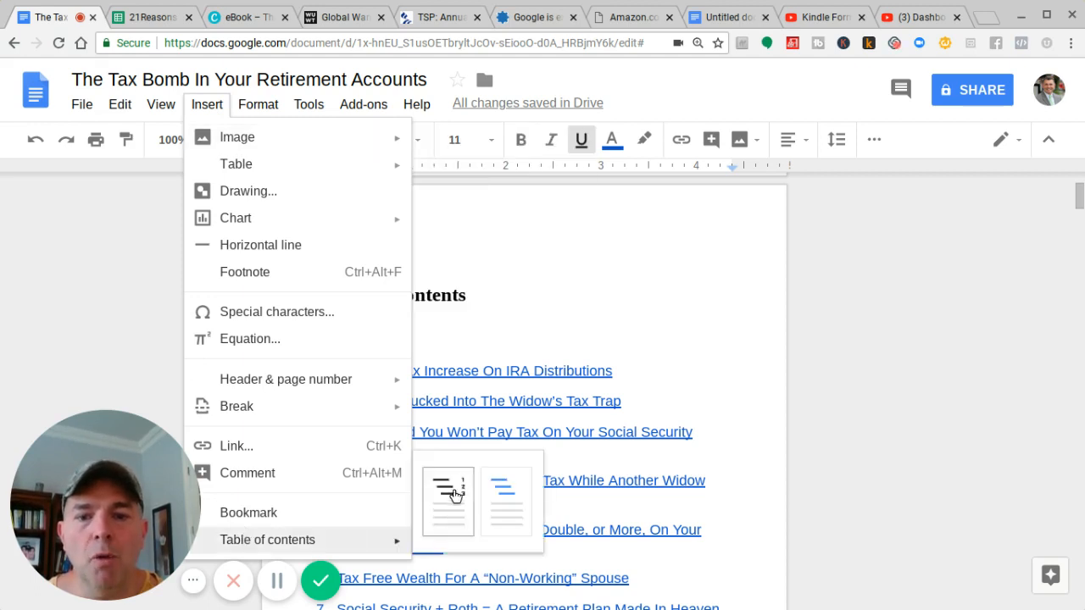
mouse_move(448, 494)
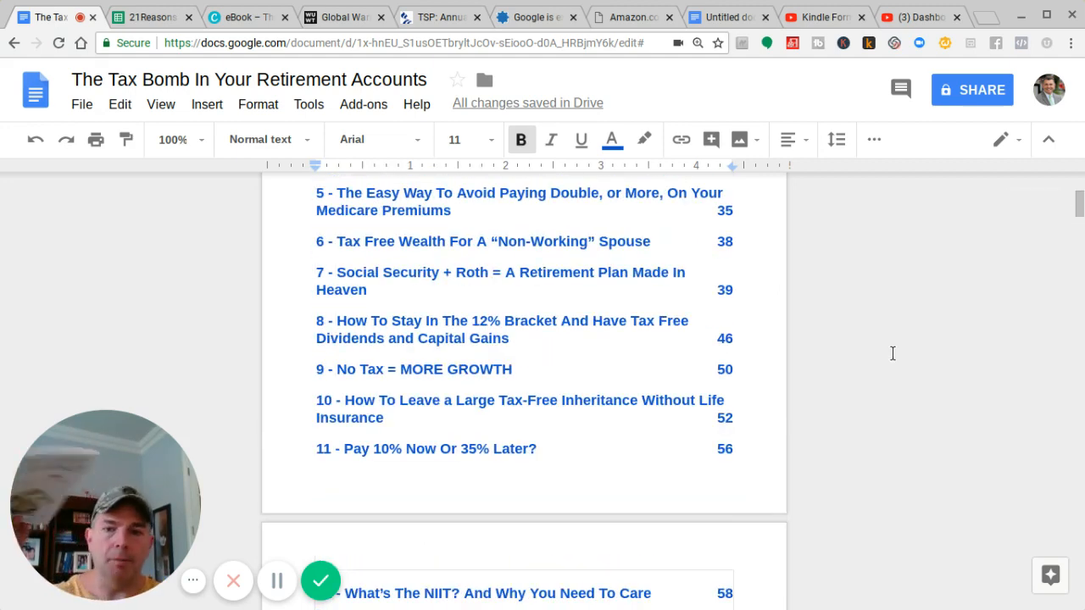
mouse_move(892, 359)
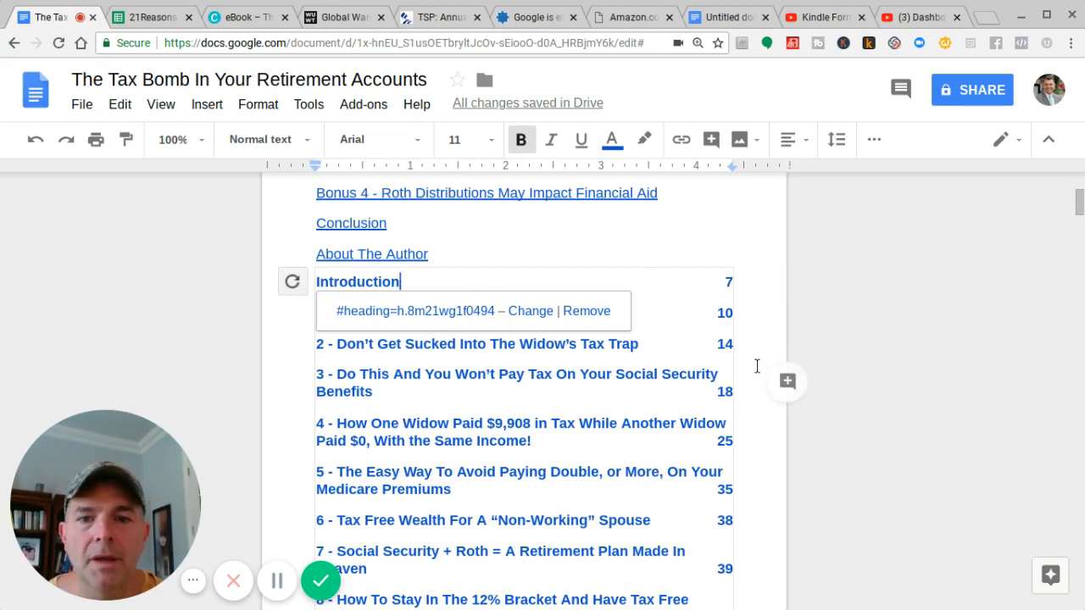
scroll("down", 3)
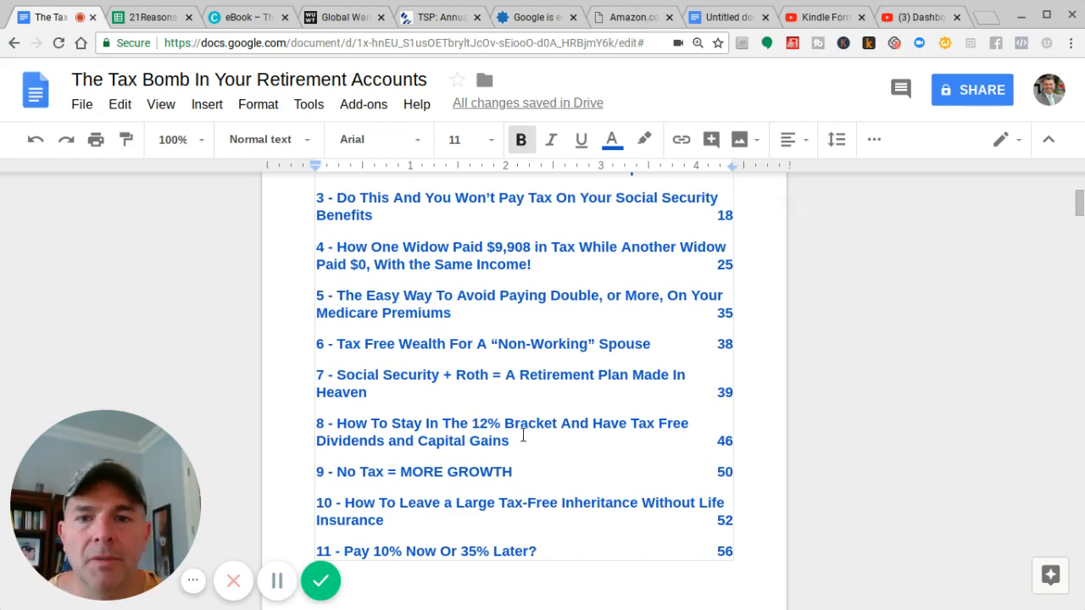
scroll("up", 3)
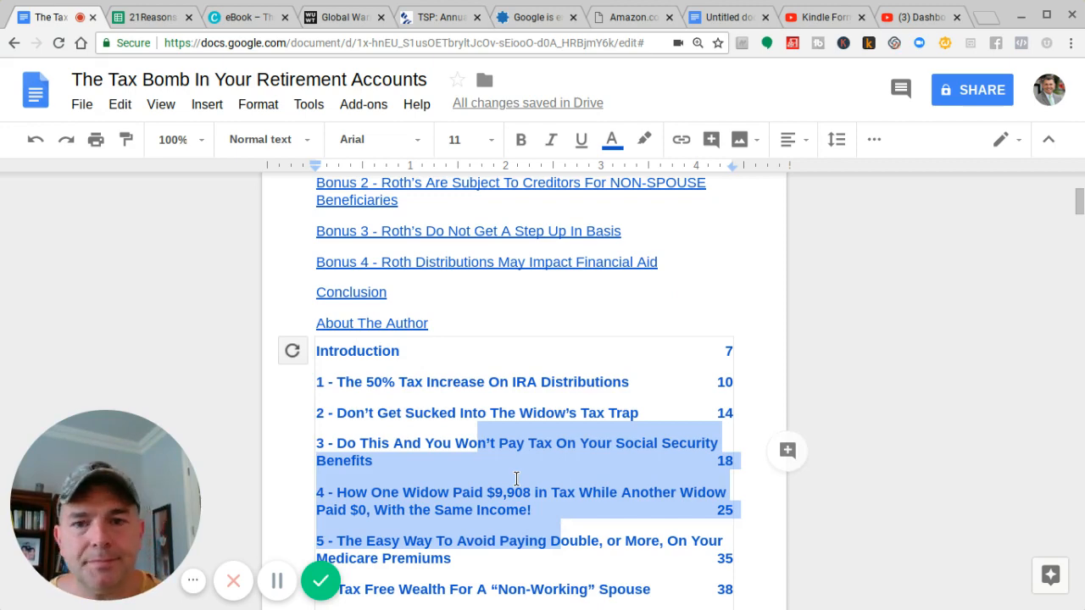
scroll("down", 3)
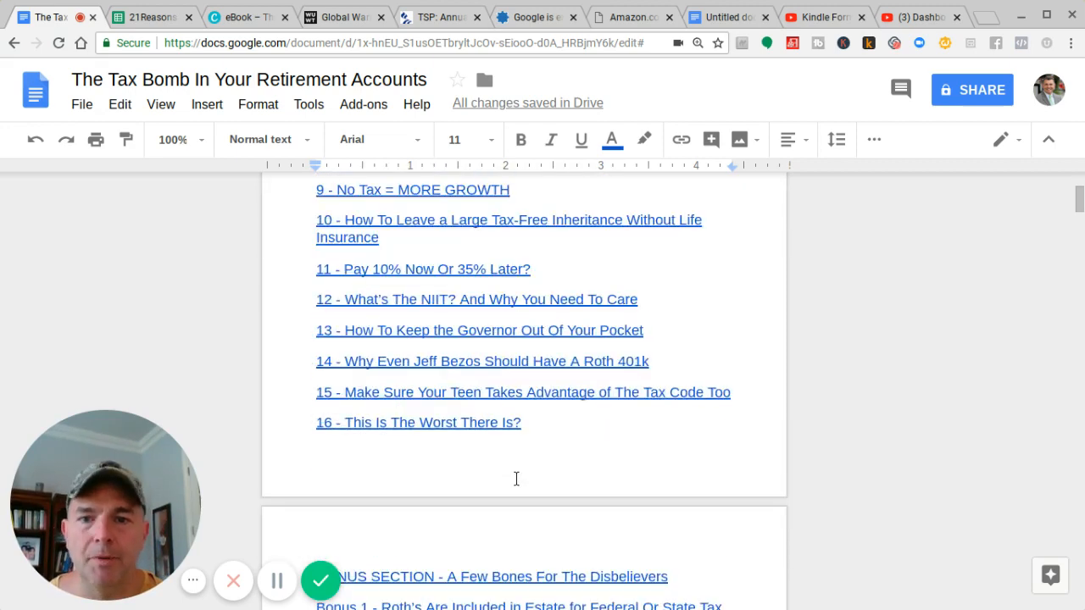
scroll("down", 3)
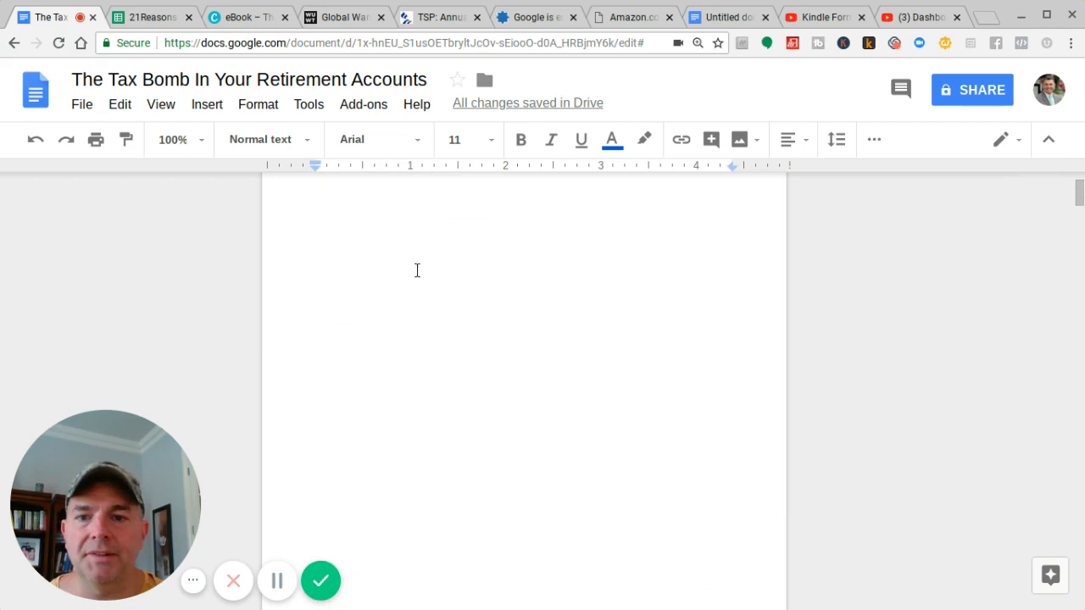
scroll("down", 3)
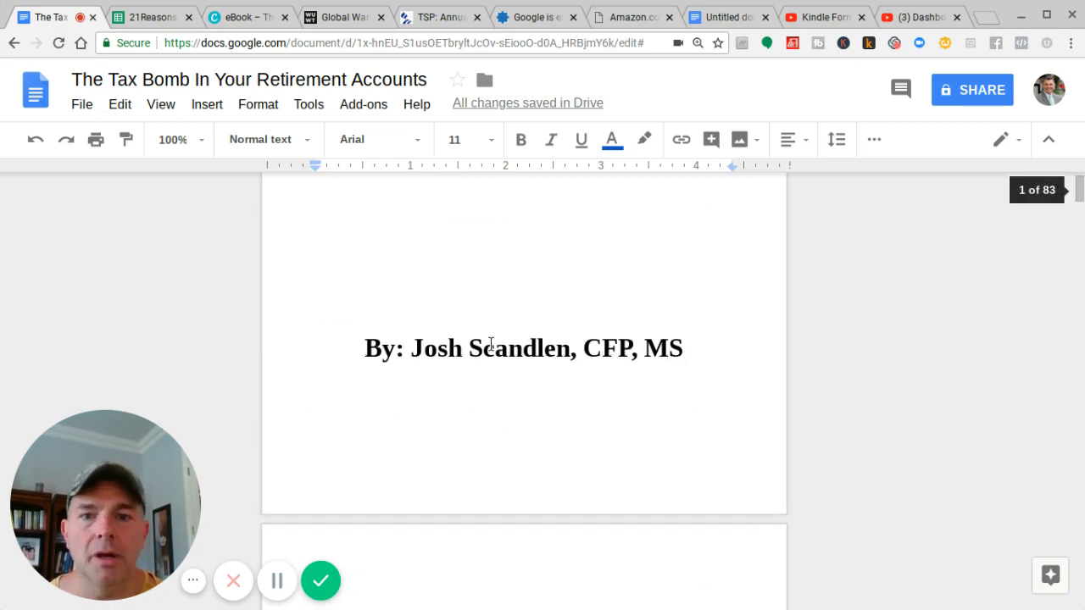
scroll("down", 3)
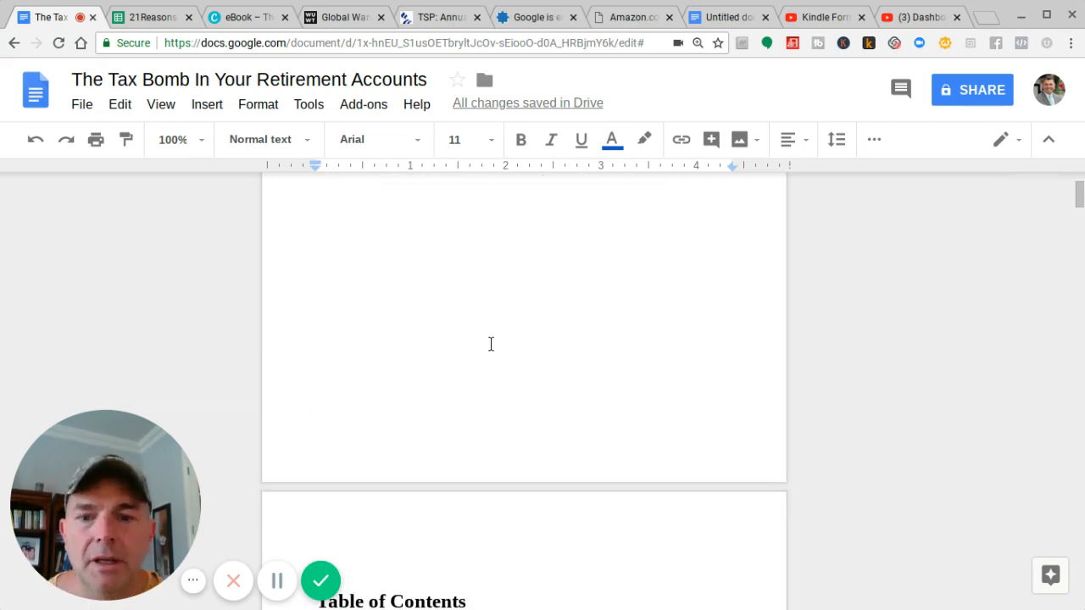
scroll("down", 3)
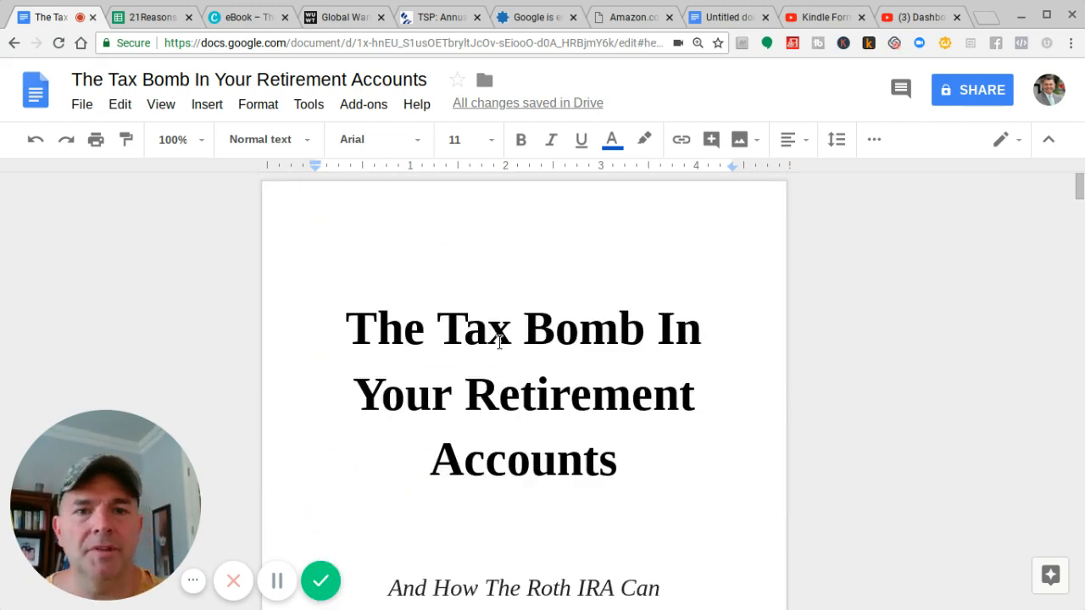
left_click(489, 329)
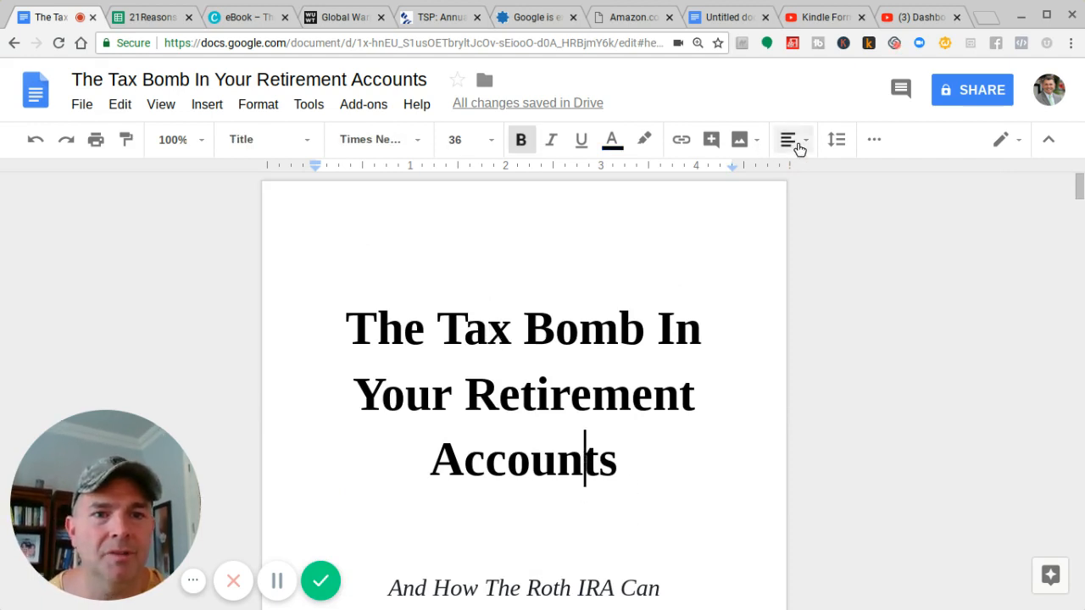
left_click(790, 139)
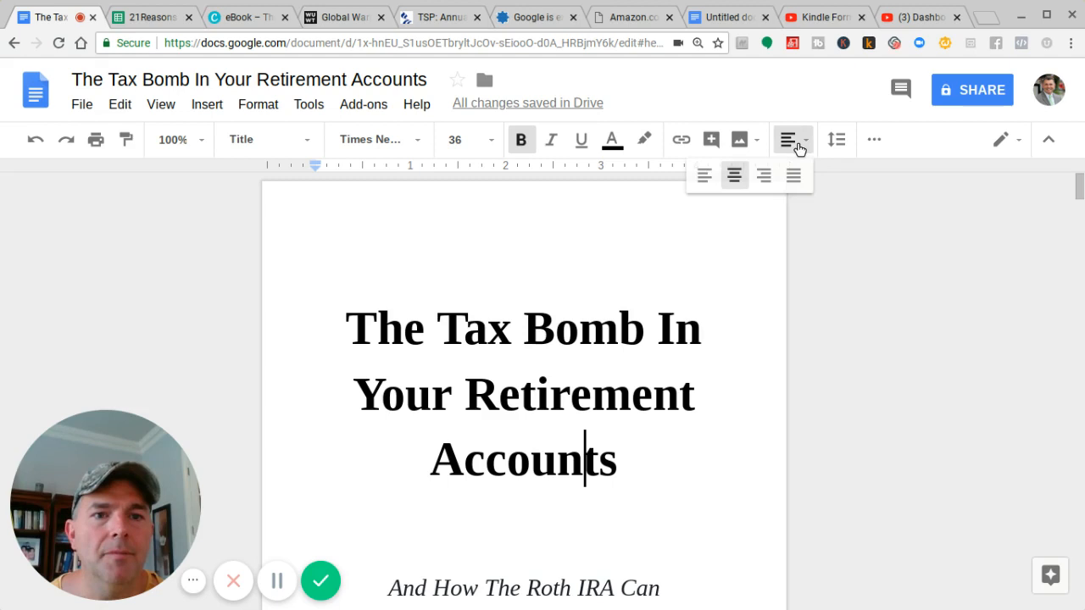
mouse_move(637, 450)
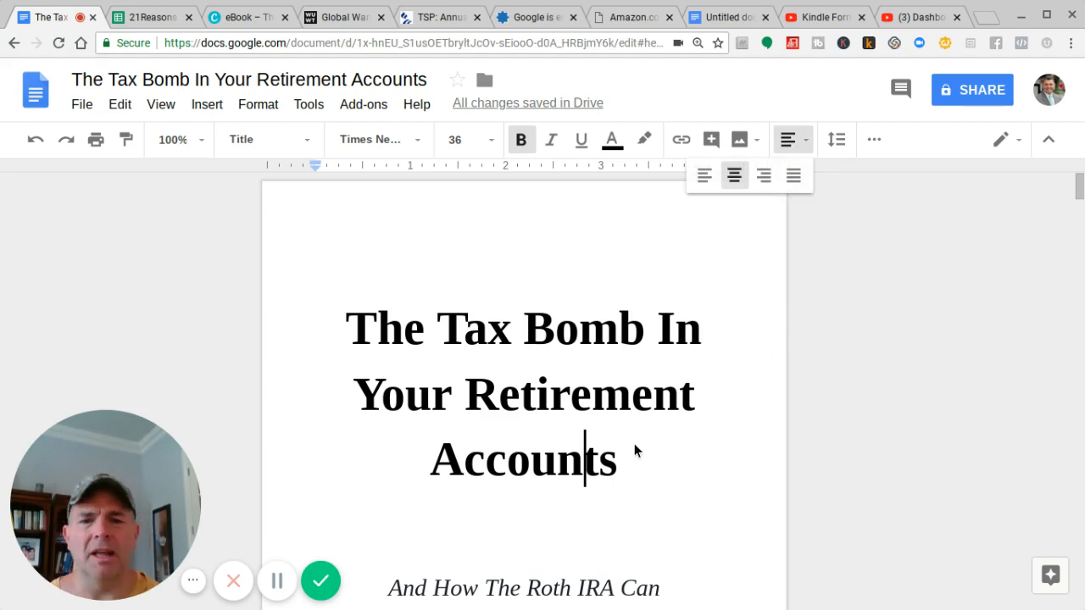
scroll("down", 3)
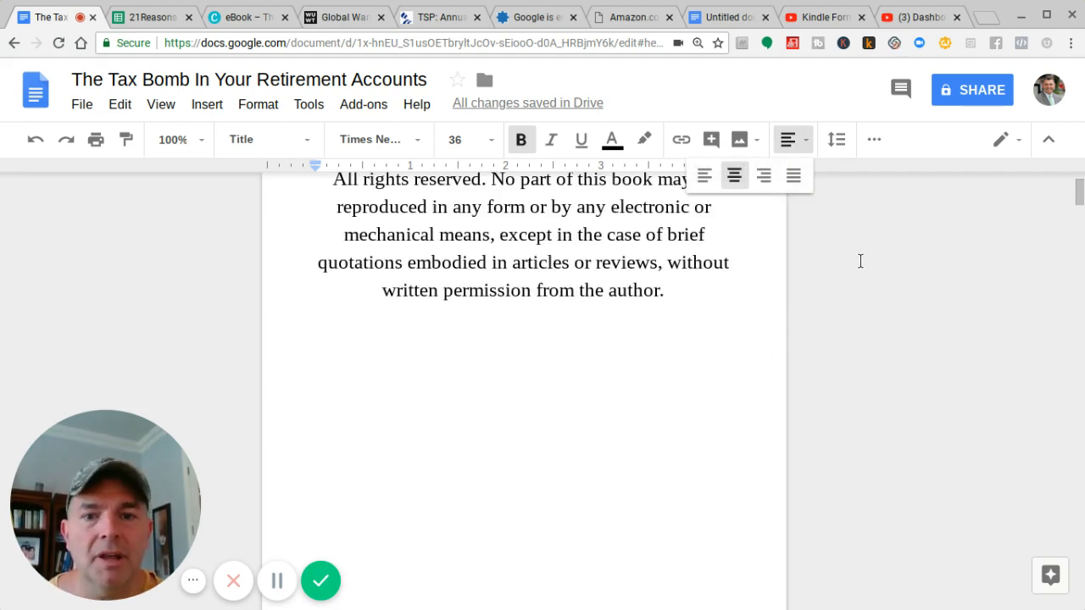
scroll("down", 3)
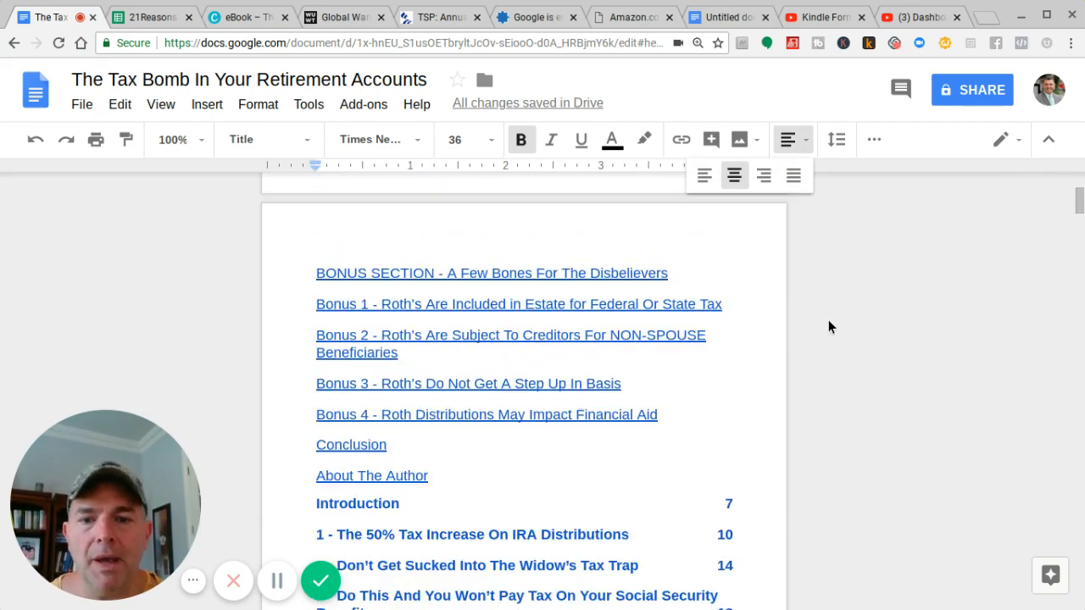
scroll("down", 3)
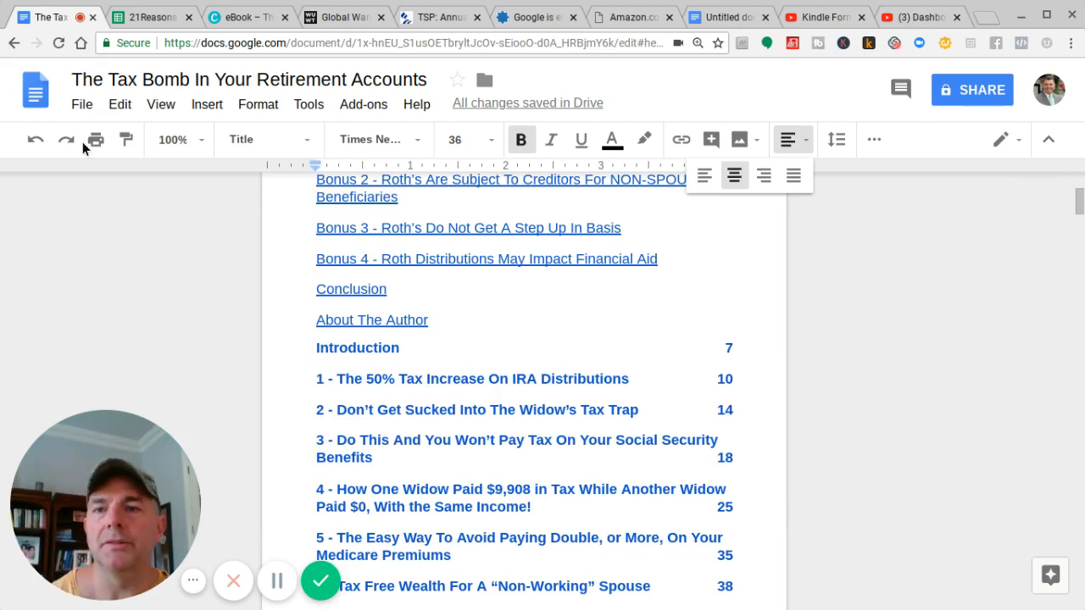
mouse_move(35, 140)
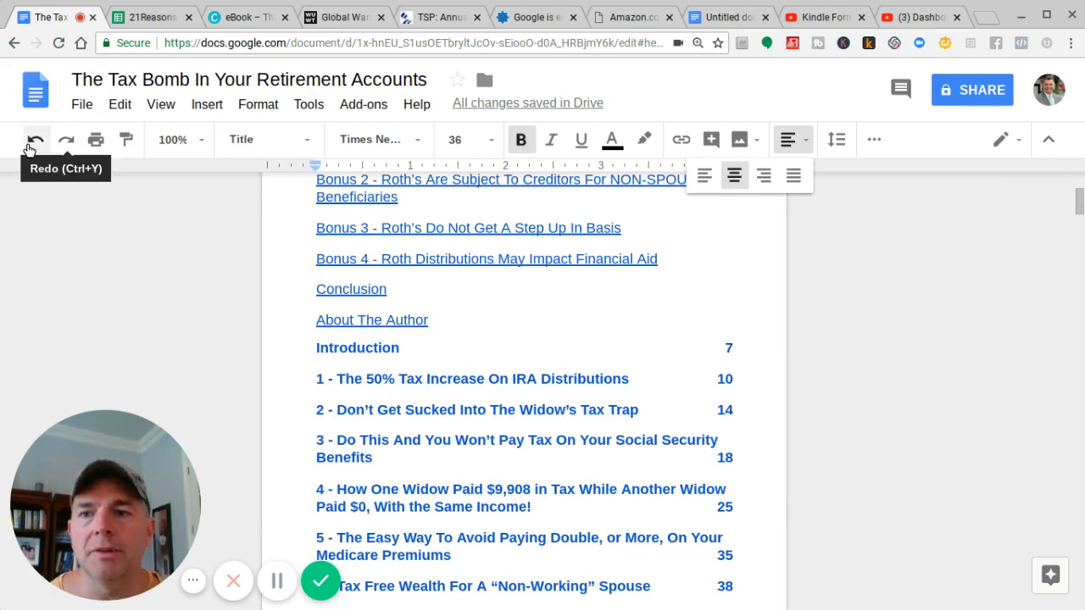
mouse_move(100, 285)
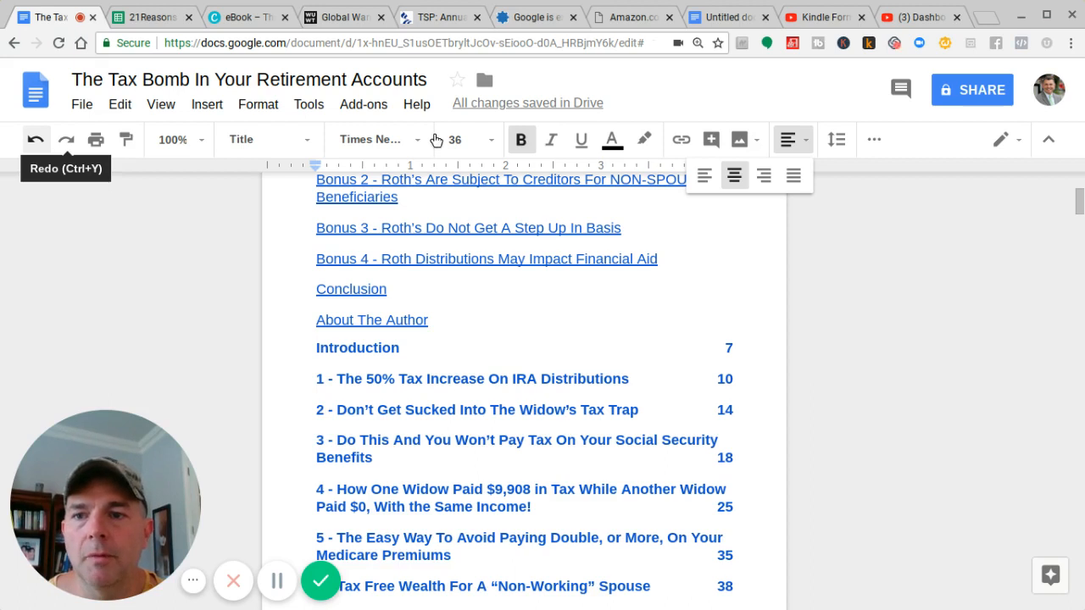
Undo the page-numbered table of contents and return to the Kindle preview's linked contents.
left_click(371, 319)
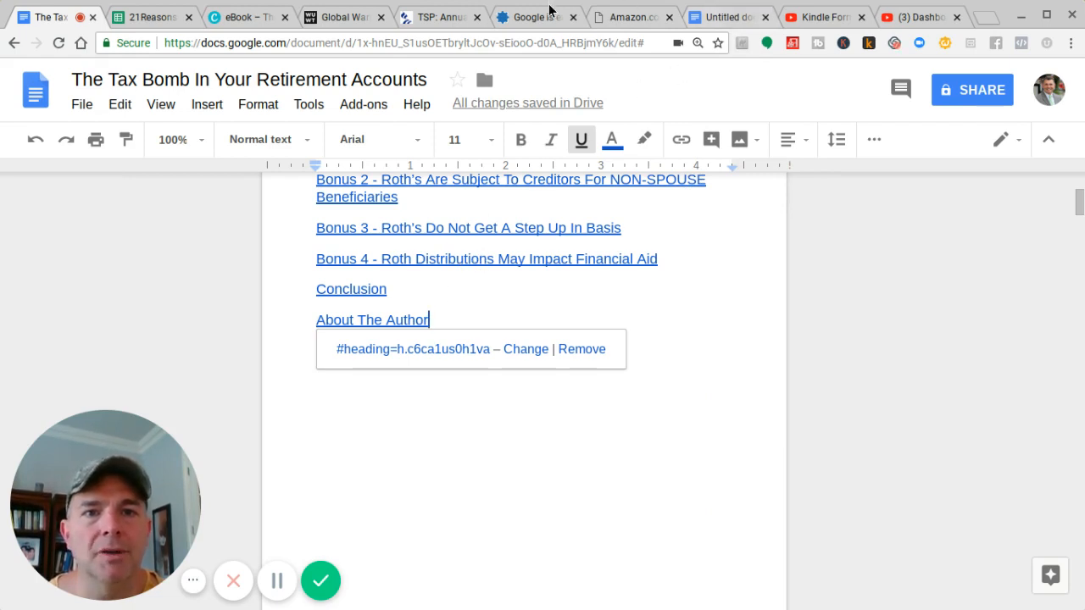
left_click(631, 17)
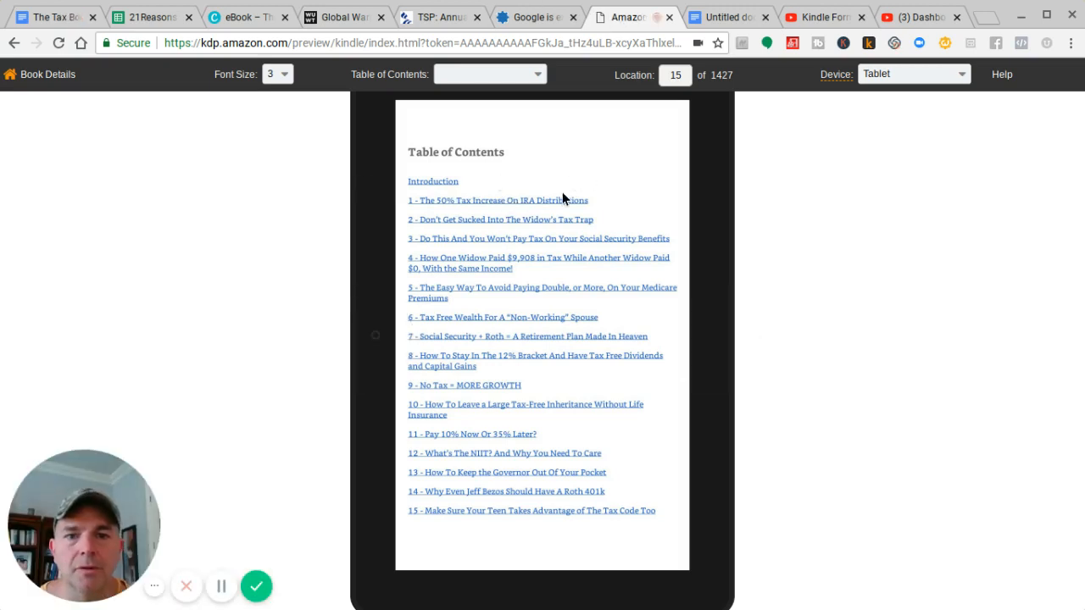
Open chapter 1 from the contents, page ahead past location 313, then return to the manuscript.
left_click(497, 200)
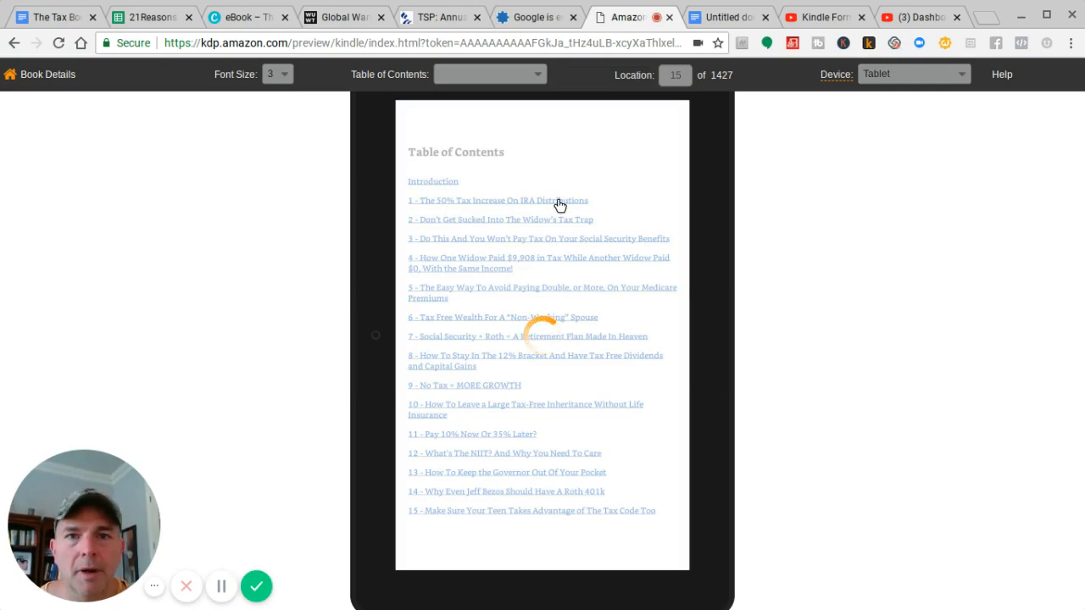
left_click(498, 200)
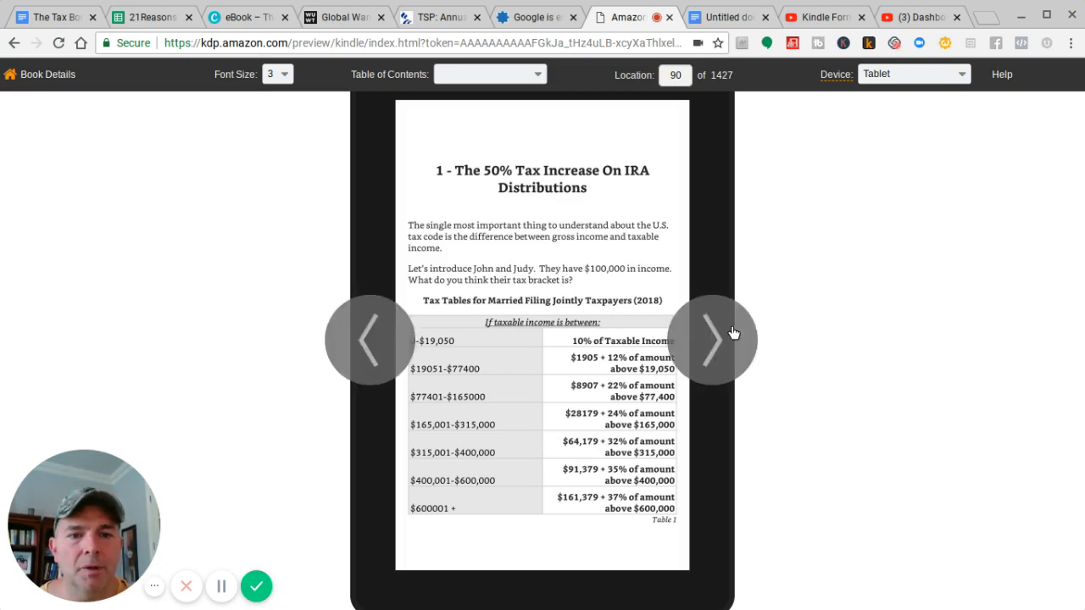
mouse_move(720, 338)
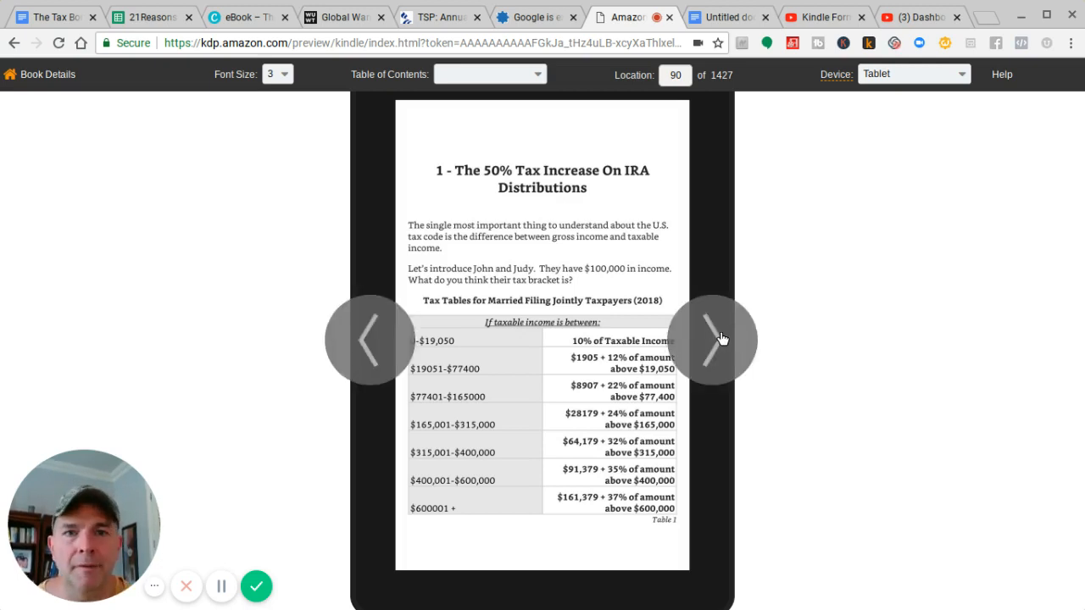
left_click(712, 338)
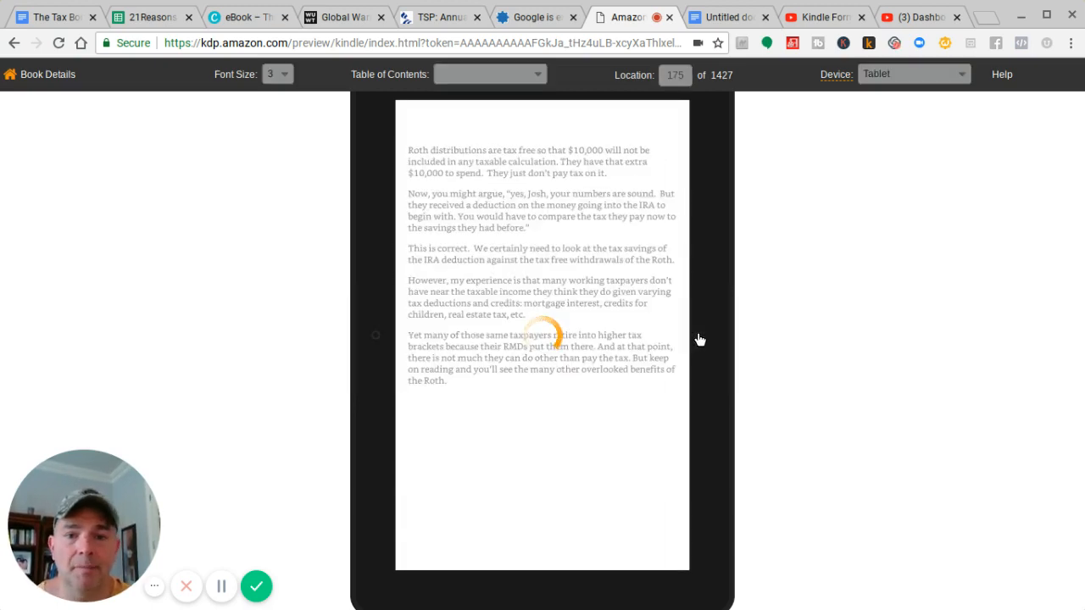
left_click(712, 340)
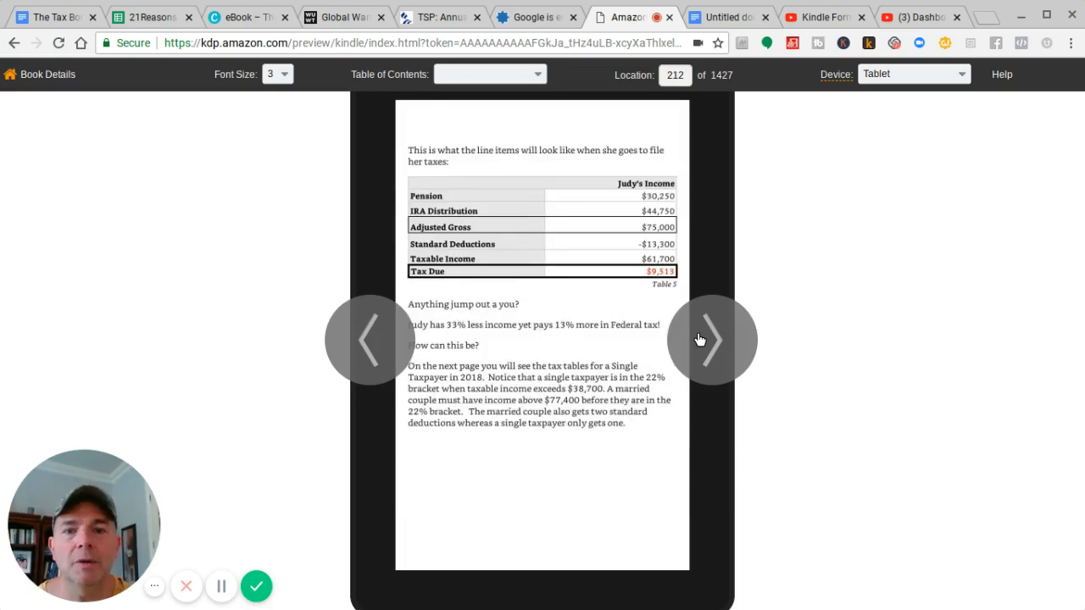
left_click(712, 340)
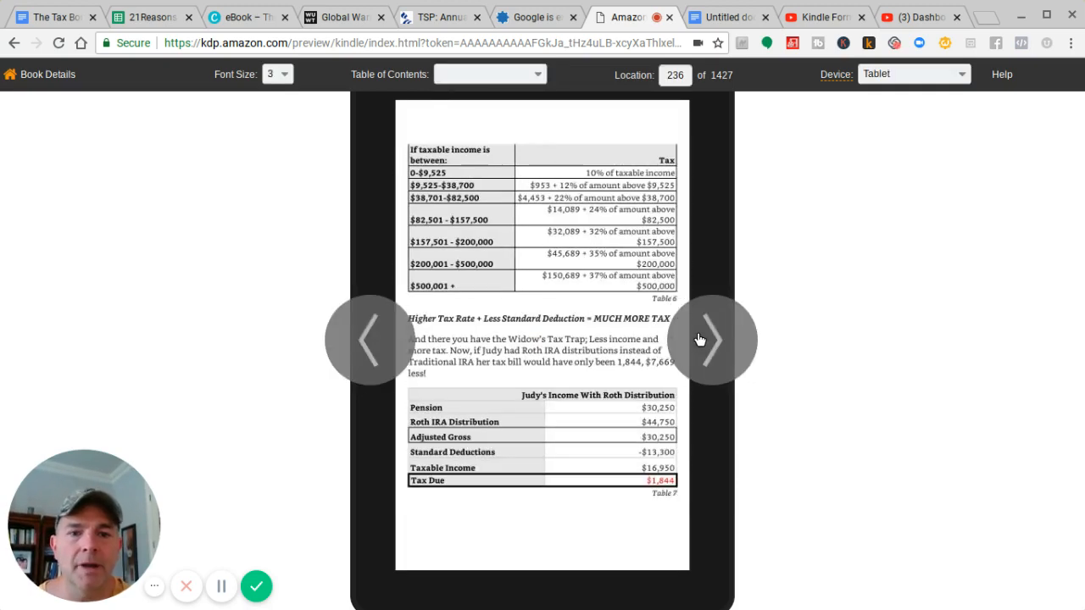
left_click(712, 340)
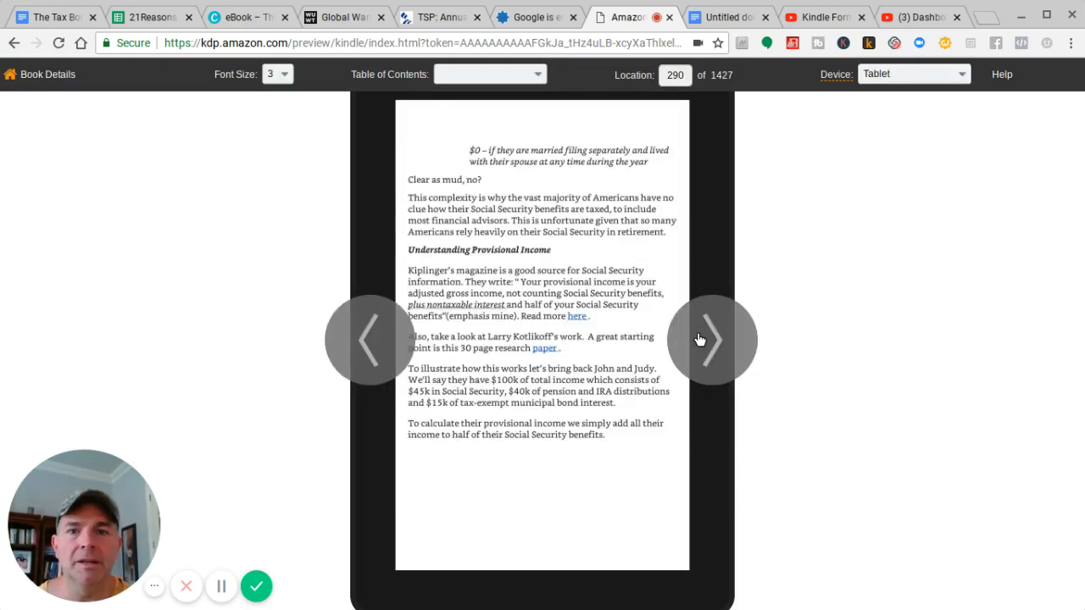
left_click(712, 339)
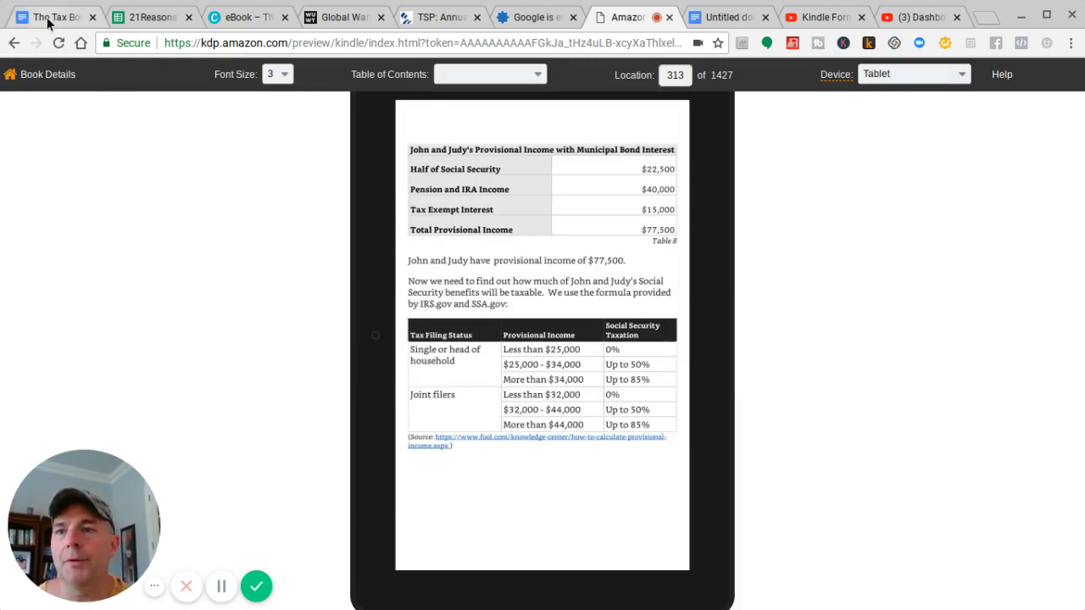
left_click(51, 16)
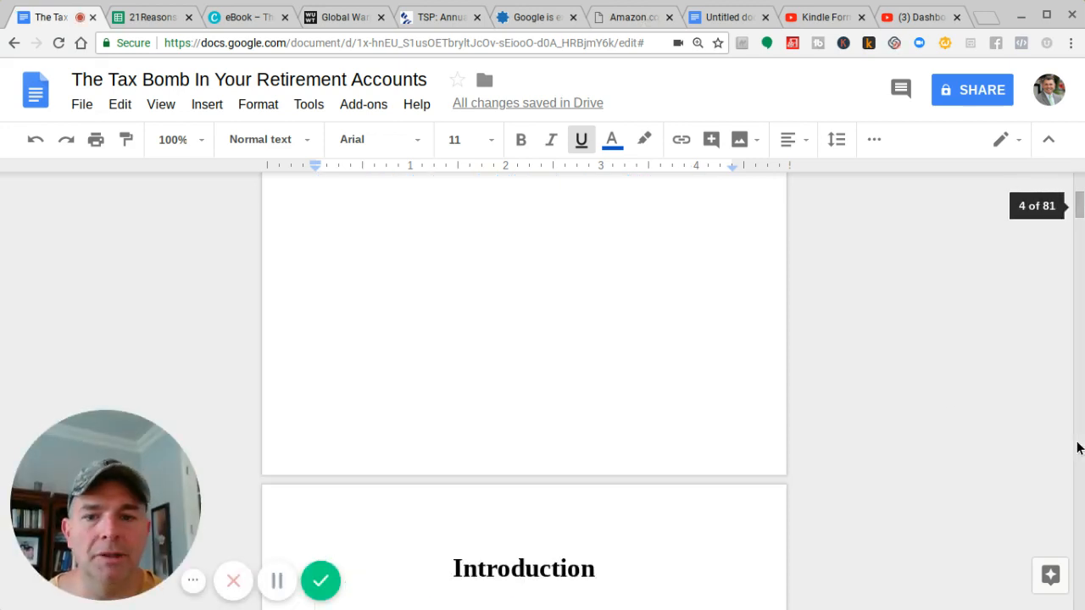
Insert a page break before the Introduction heading, then go back to the Kindle preview.
scroll("down", 3)
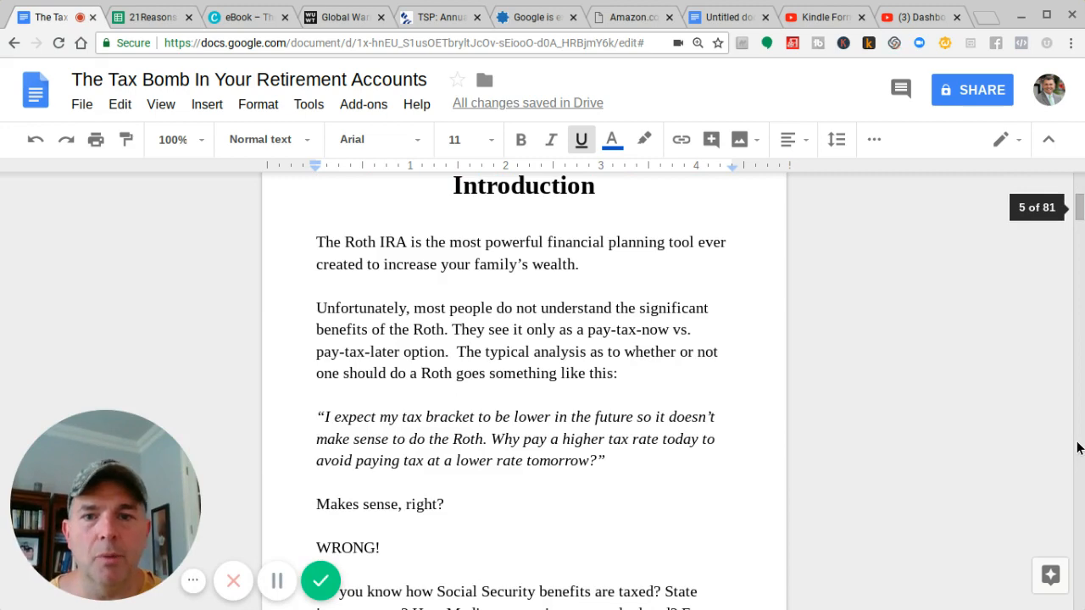
scroll("down", 3)
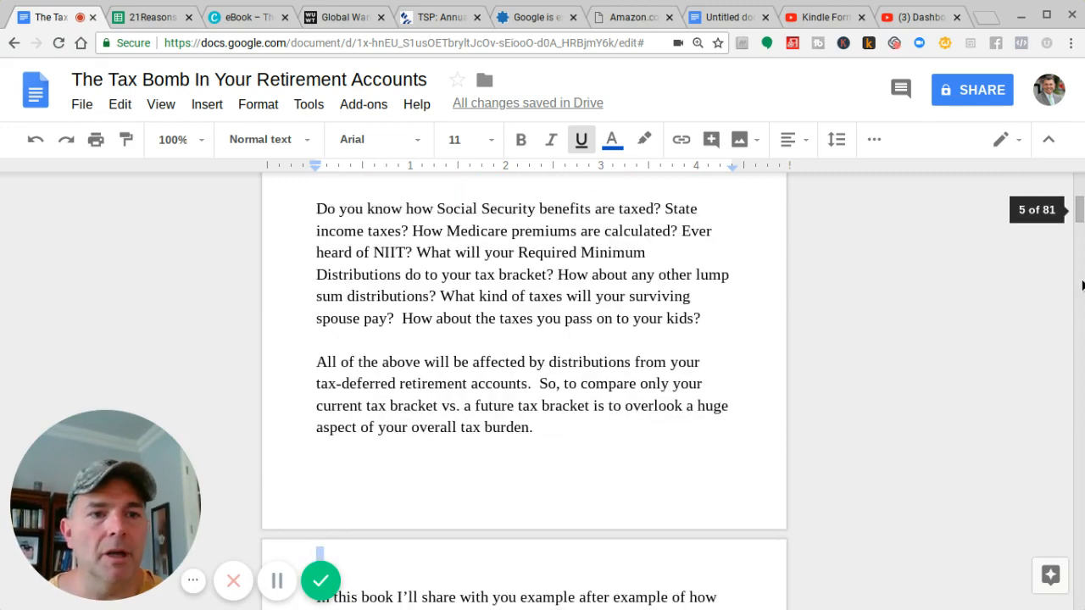
scroll("up", 3)
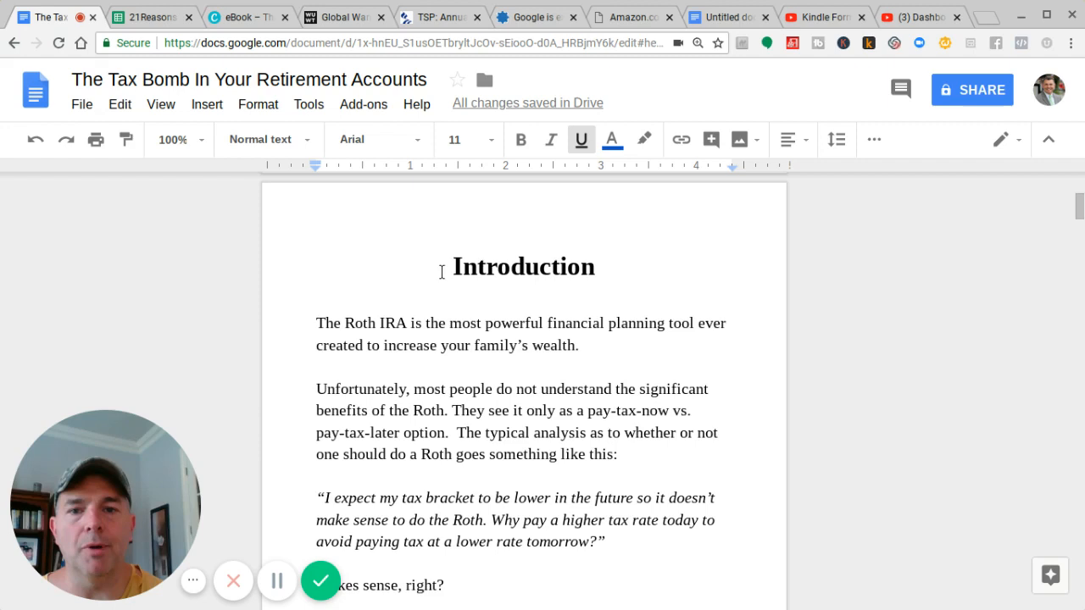
left_click(523, 266)
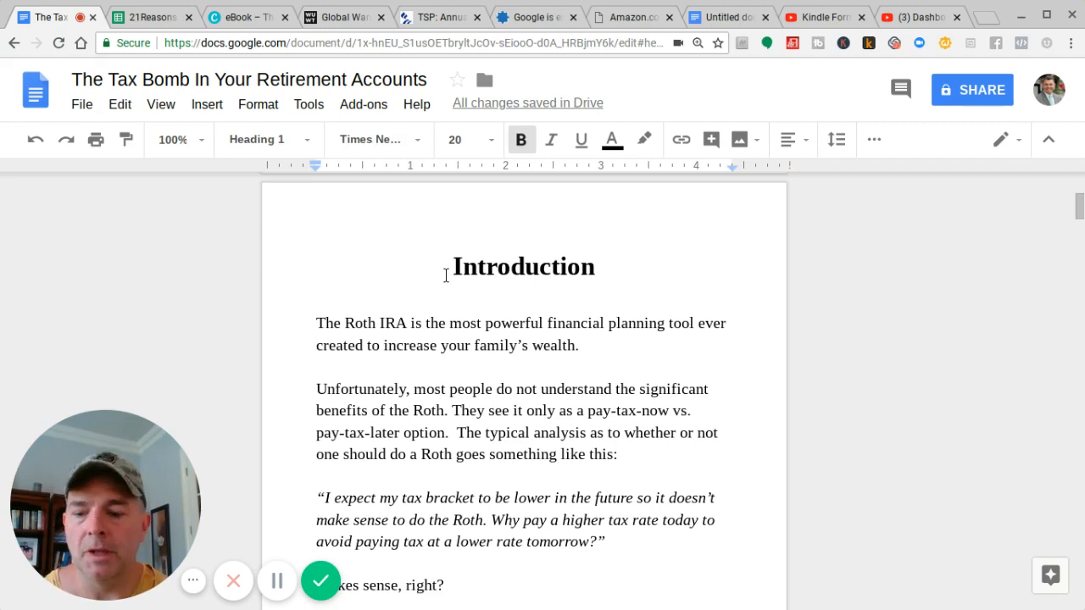
left_click(454, 266)
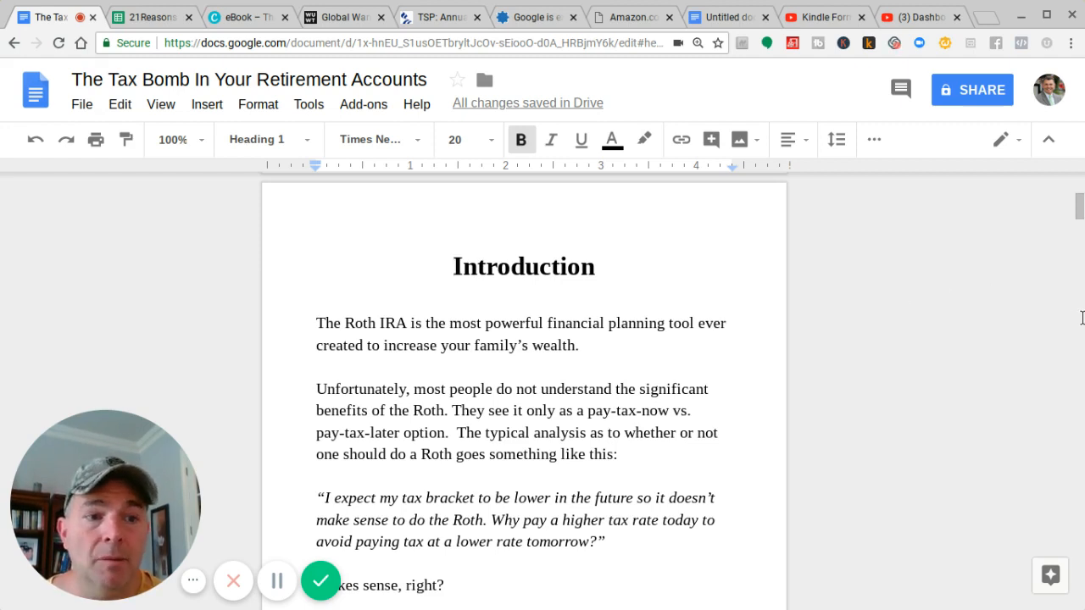
scroll("down", 3)
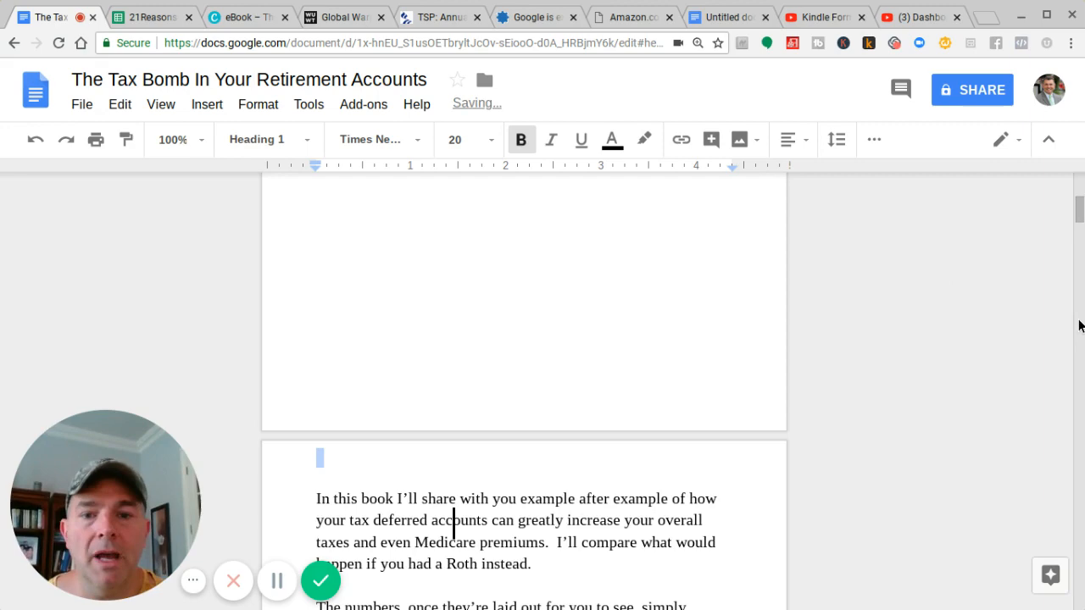
scroll("down", 3)
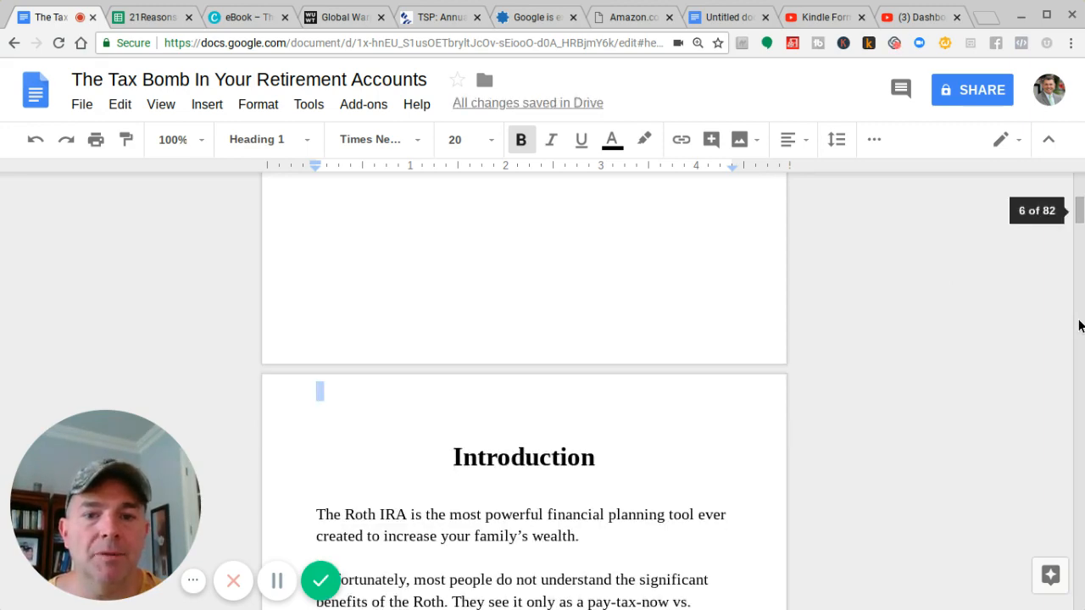
scroll("down", 3)
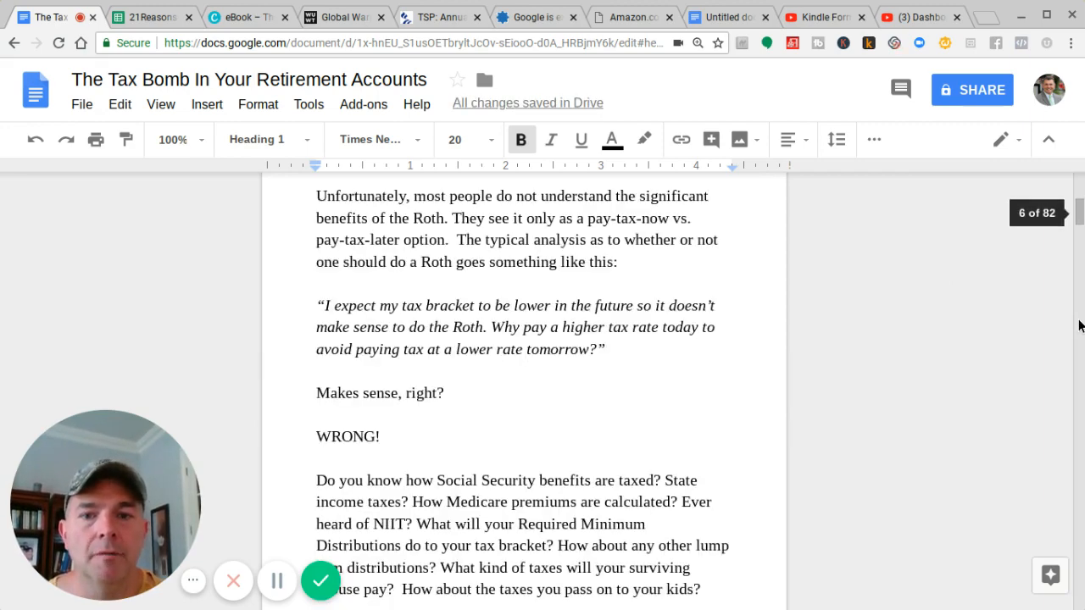
left_click(627, 16)
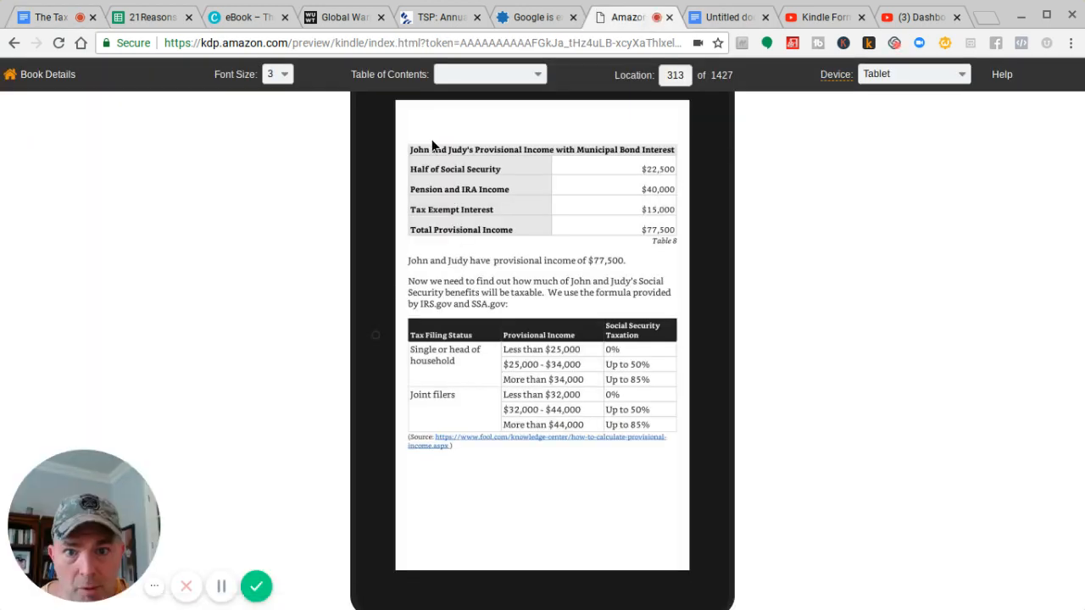
mouse_move(378, 471)
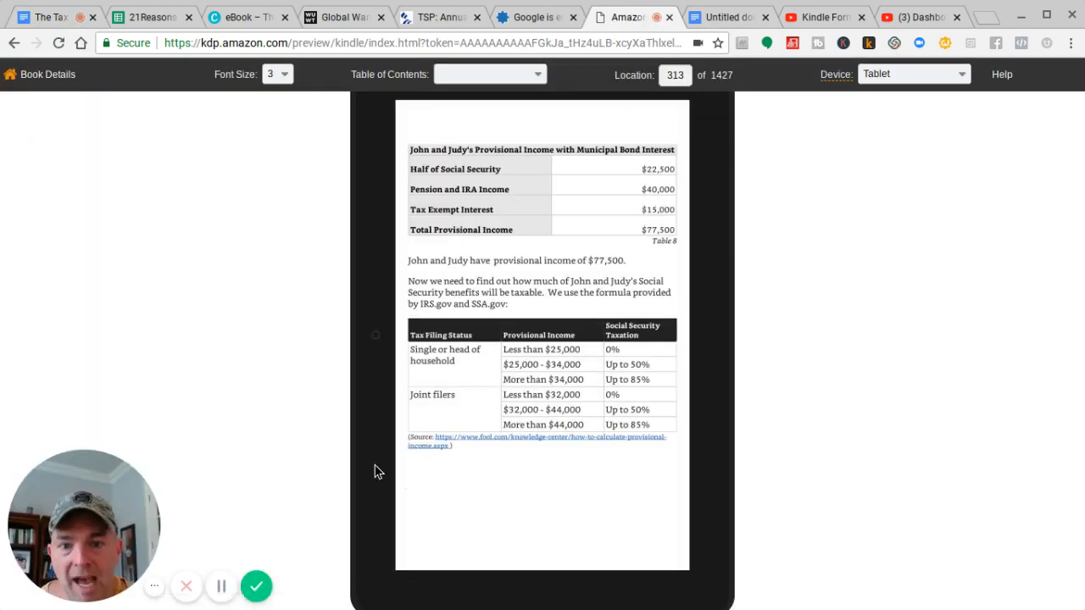
Page the preview ahead to location 384, then go back to Book Details.
left_click(712, 339)
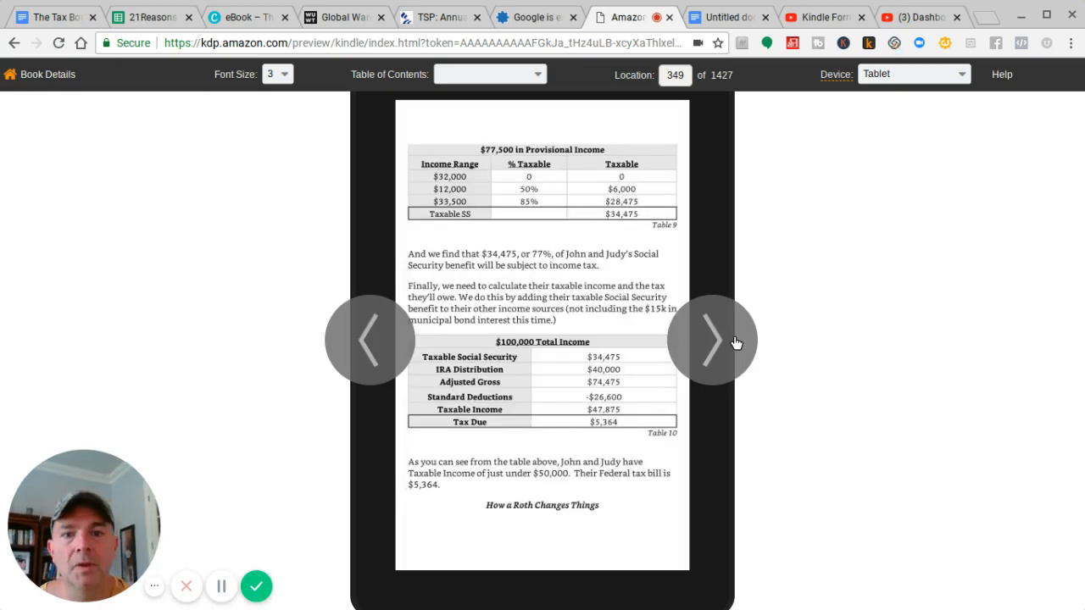
mouse_move(682, 315)
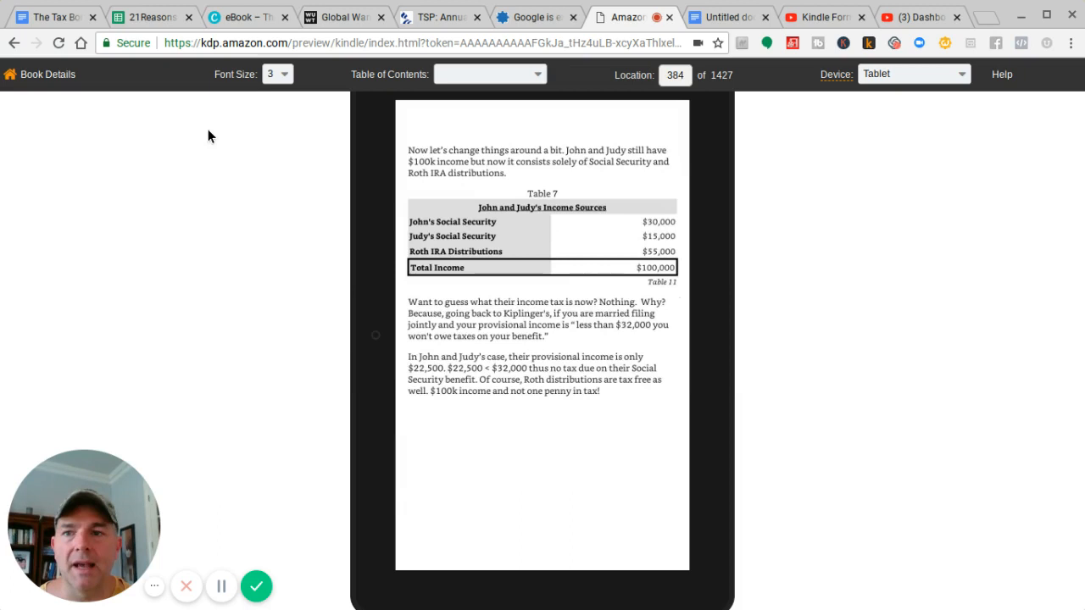
left_click(47, 74)
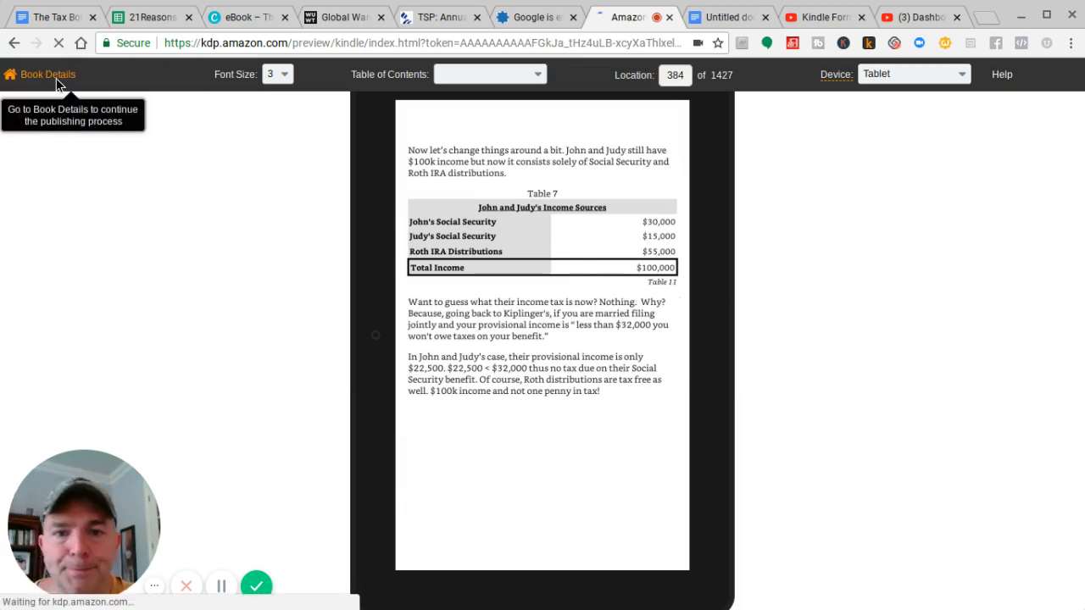
left_click(47, 73)
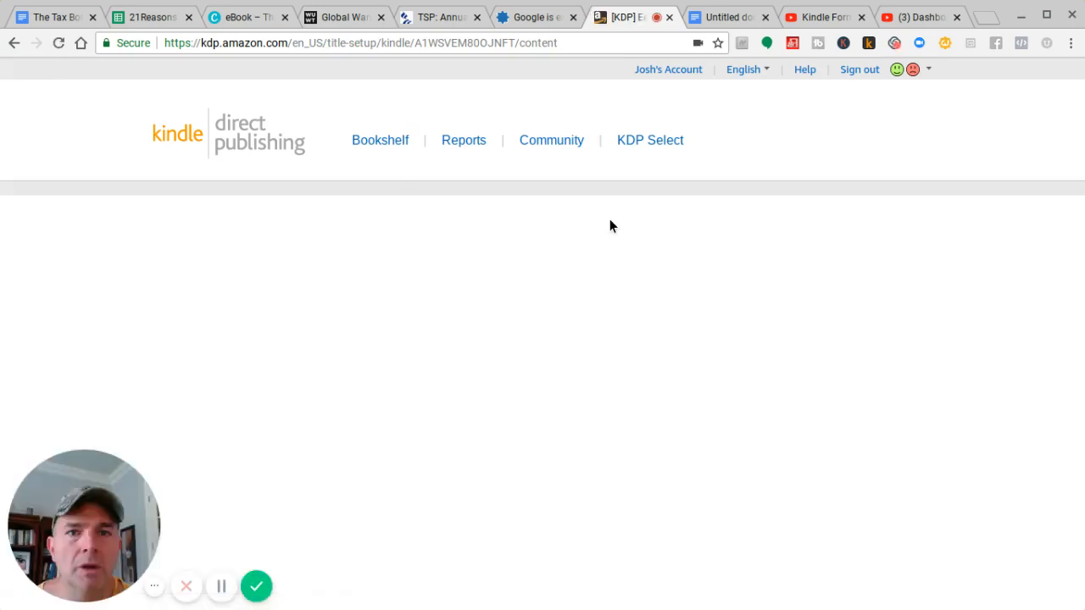
scroll("down", 3)
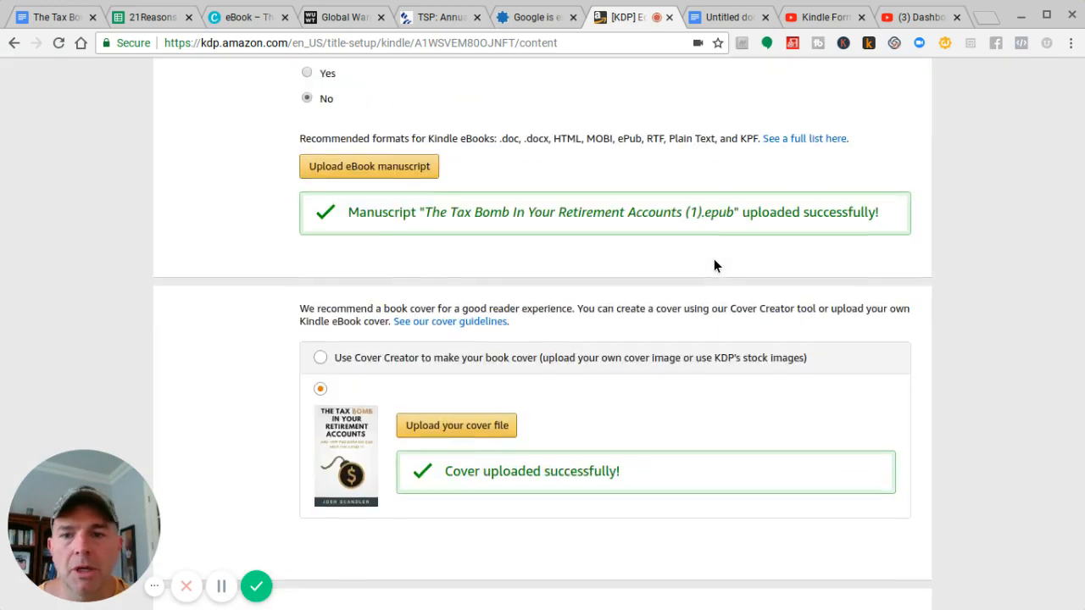
scroll("down", 3)
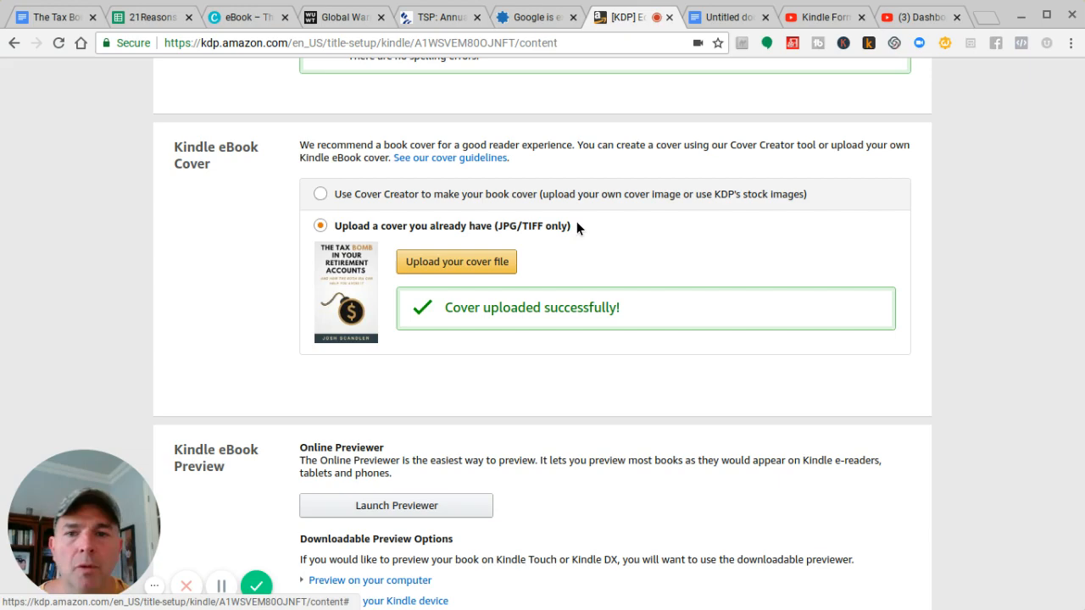
mouse_move(784, 233)
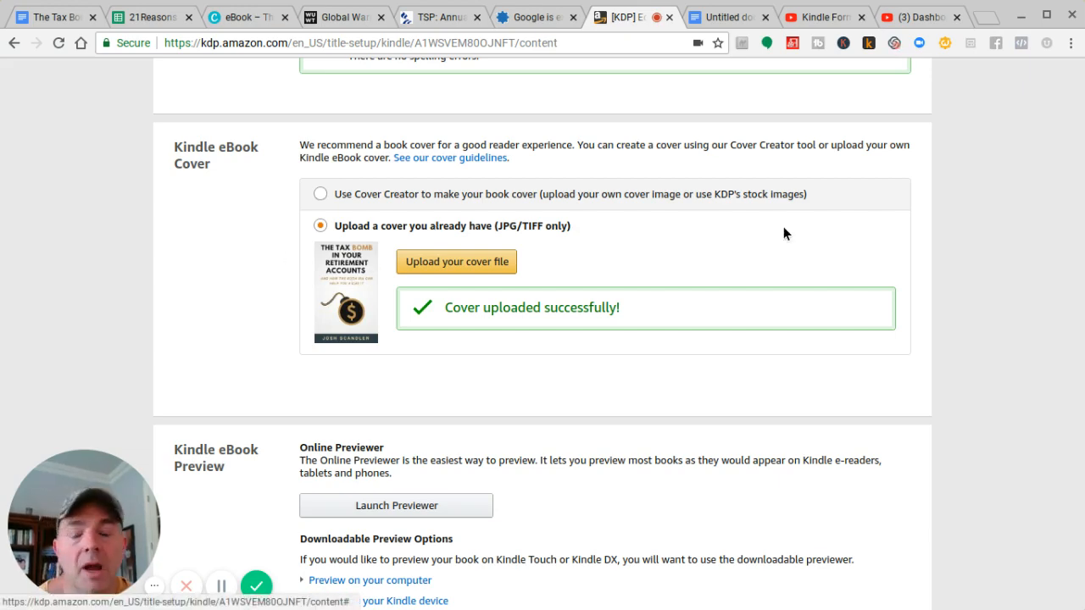
scroll("down", 3)
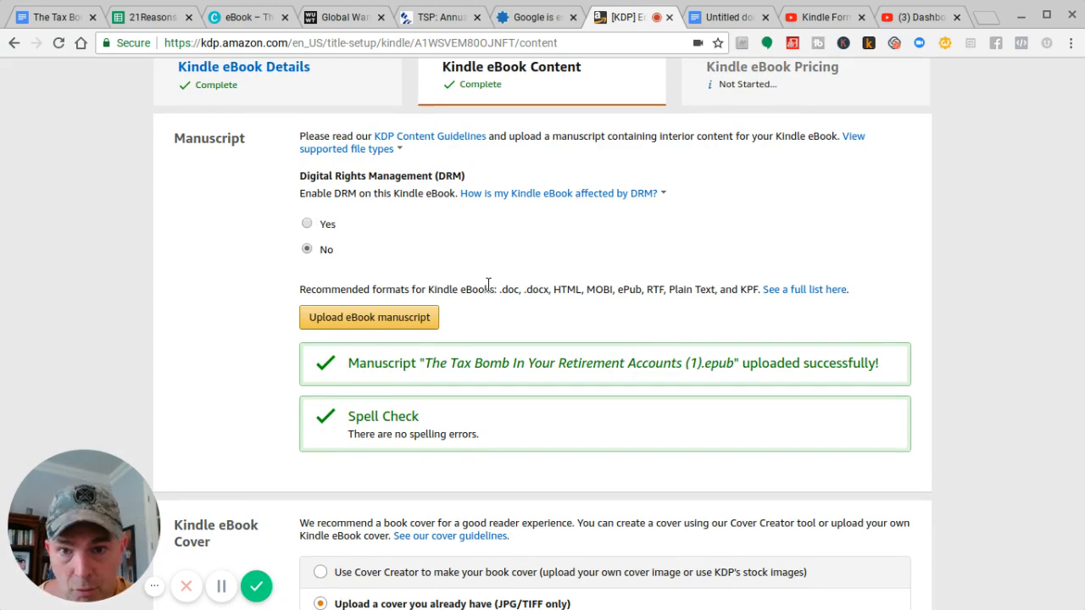
mouse_move(811, 247)
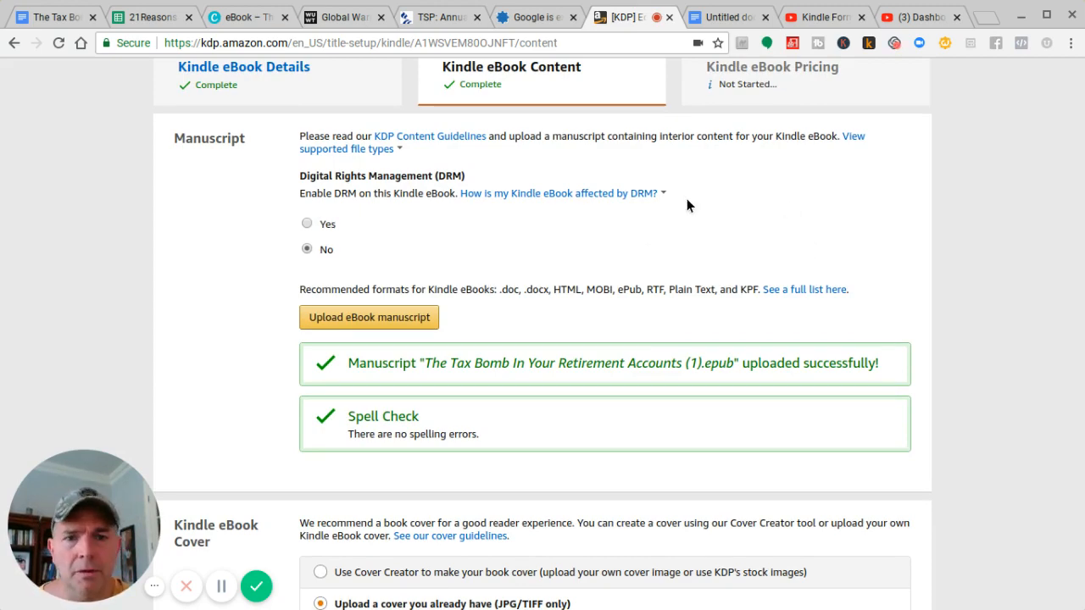
scroll("down", 3)
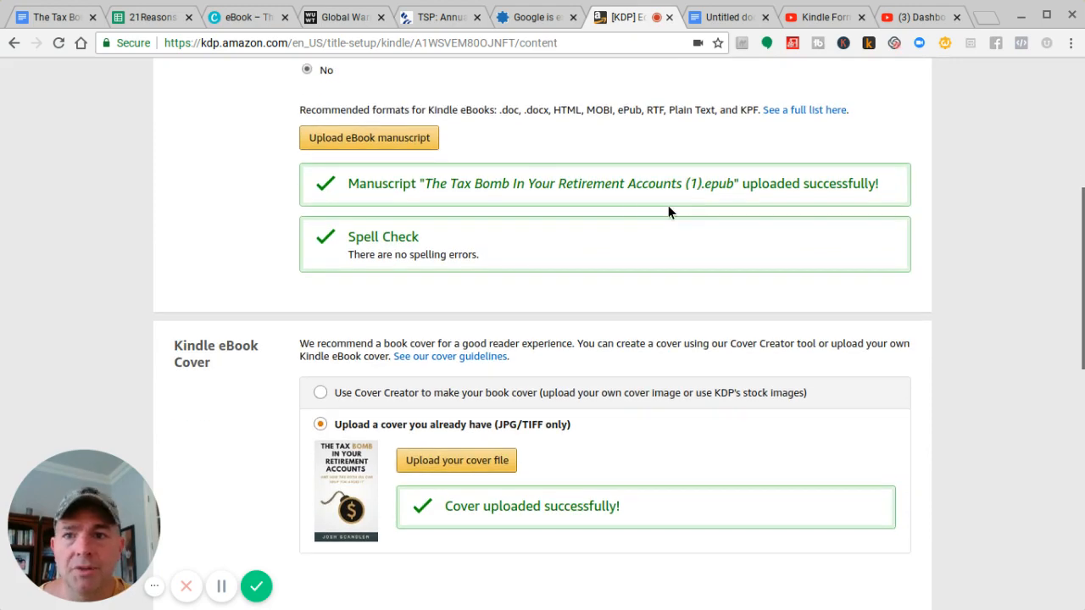
left_click(51, 16)
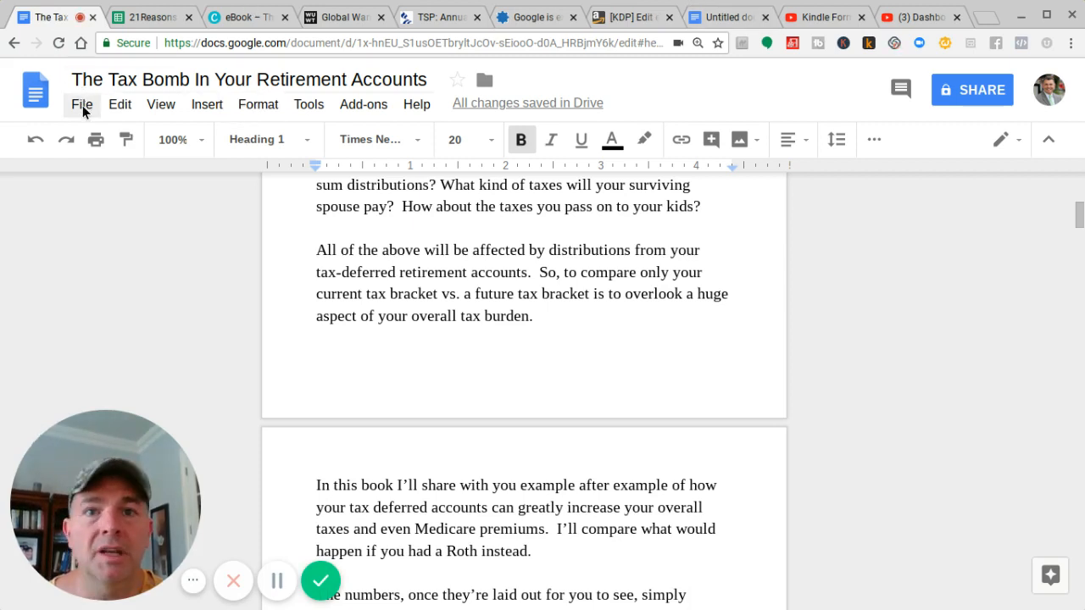
Show the manuscript's download formats, including EPUB, then return to the KDP content page.
left_click(81, 104)
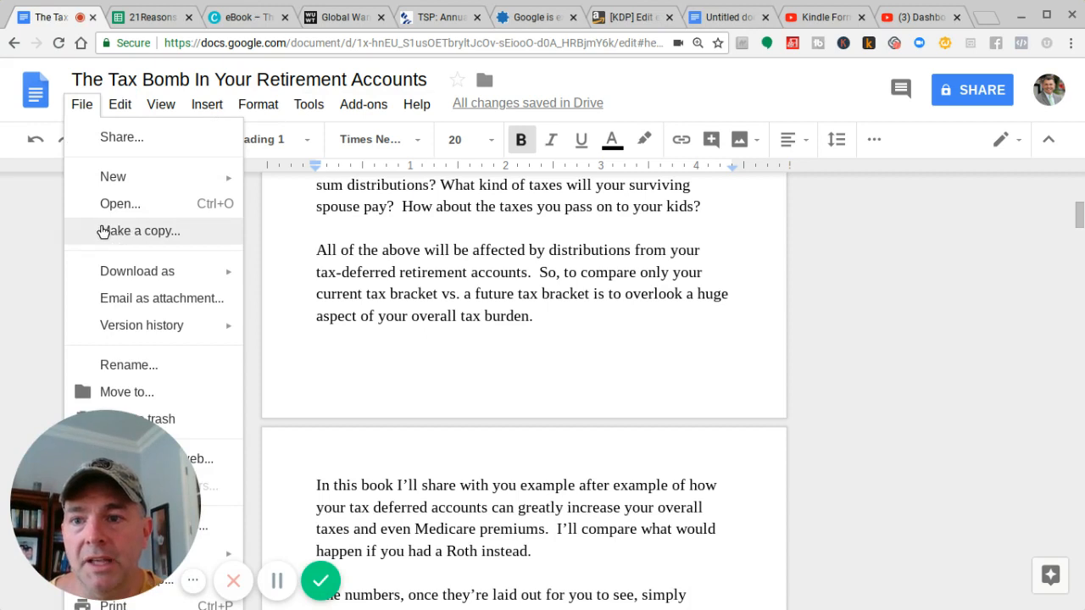
left_click(137, 270)
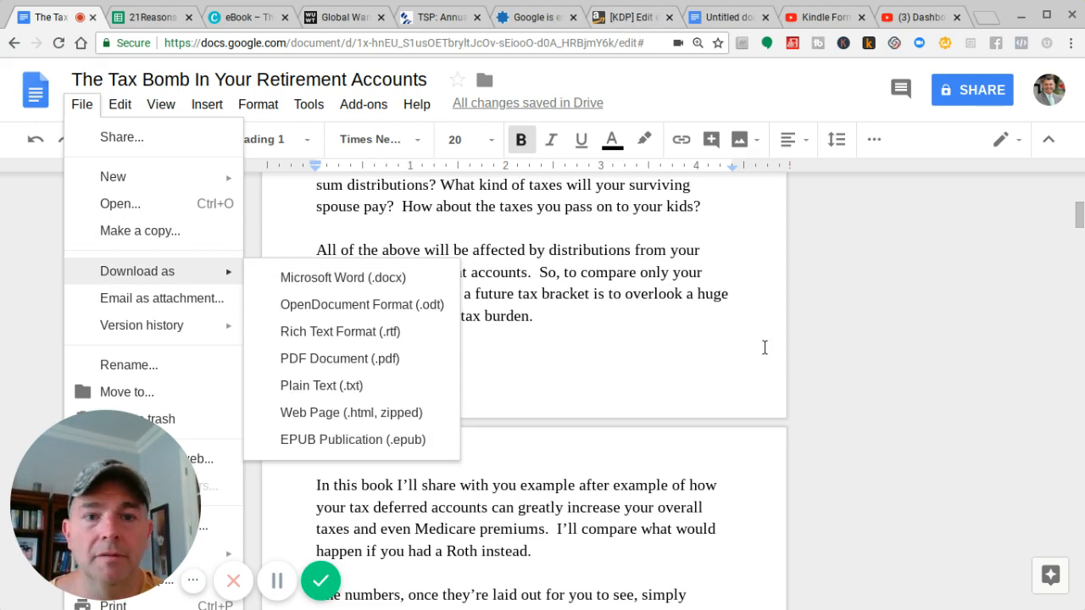
left_click(631, 17)
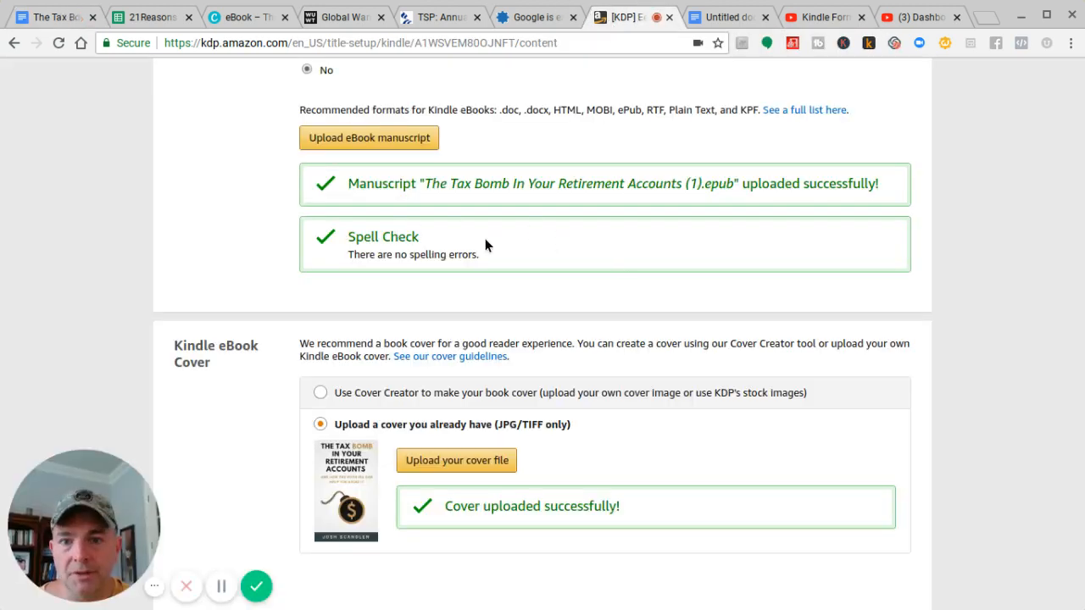
Scroll the KDP eBook Content page through the Cover, Previewer and ISBN sections.
scroll("down", 3)
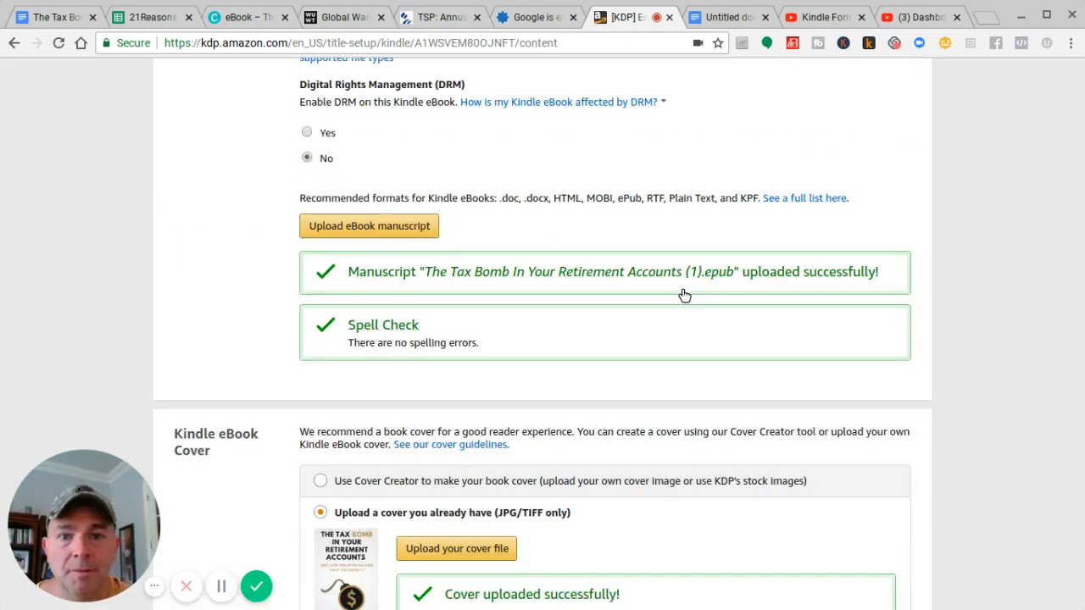
scroll("down", 3)
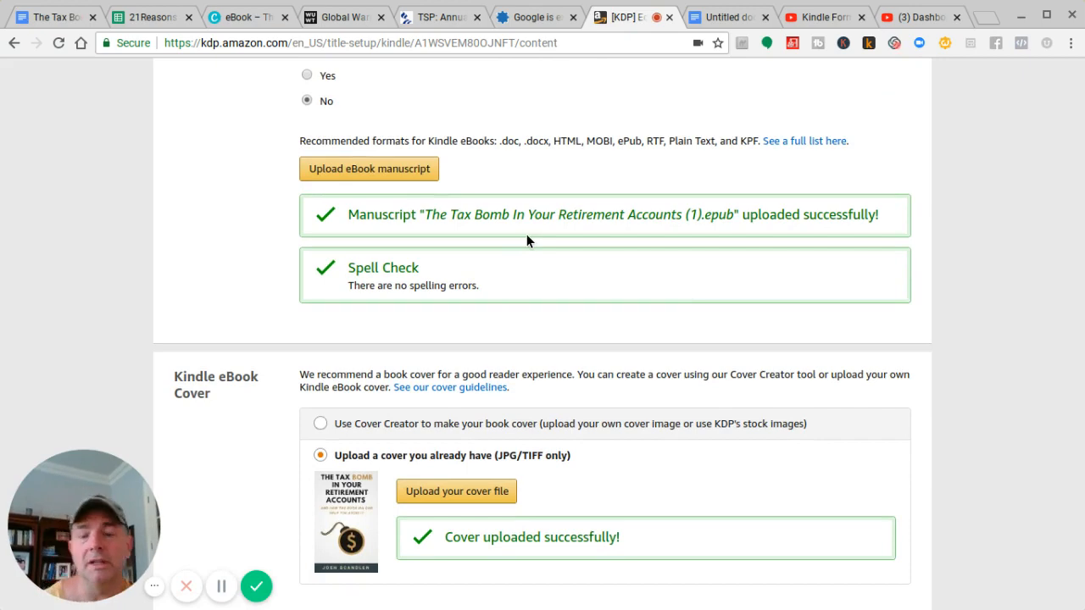
scroll("down", 3)
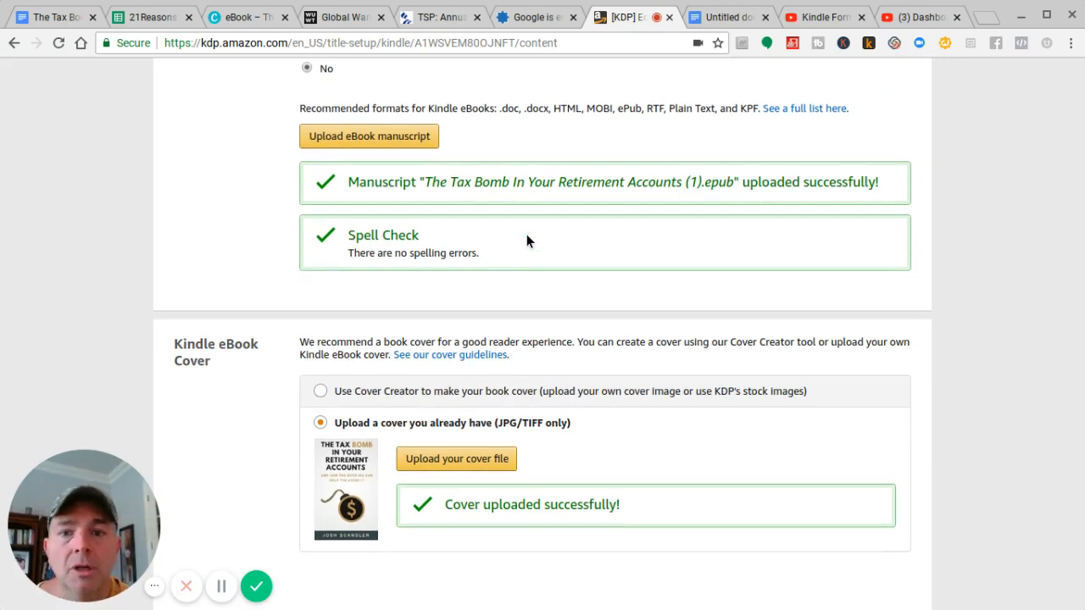
scroll("down", 3)
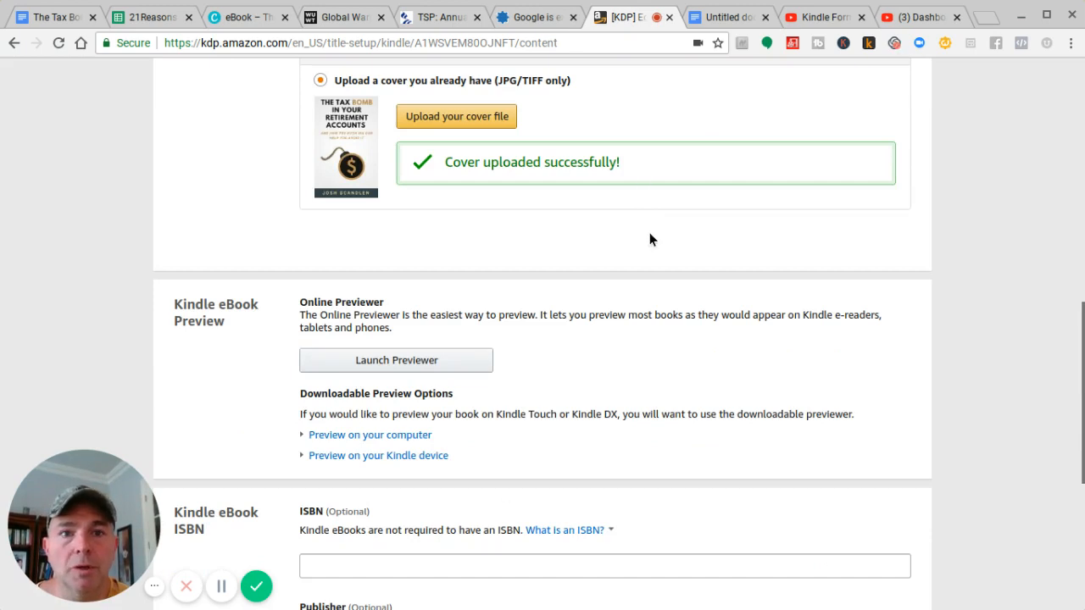
mouse_move(396, 360)
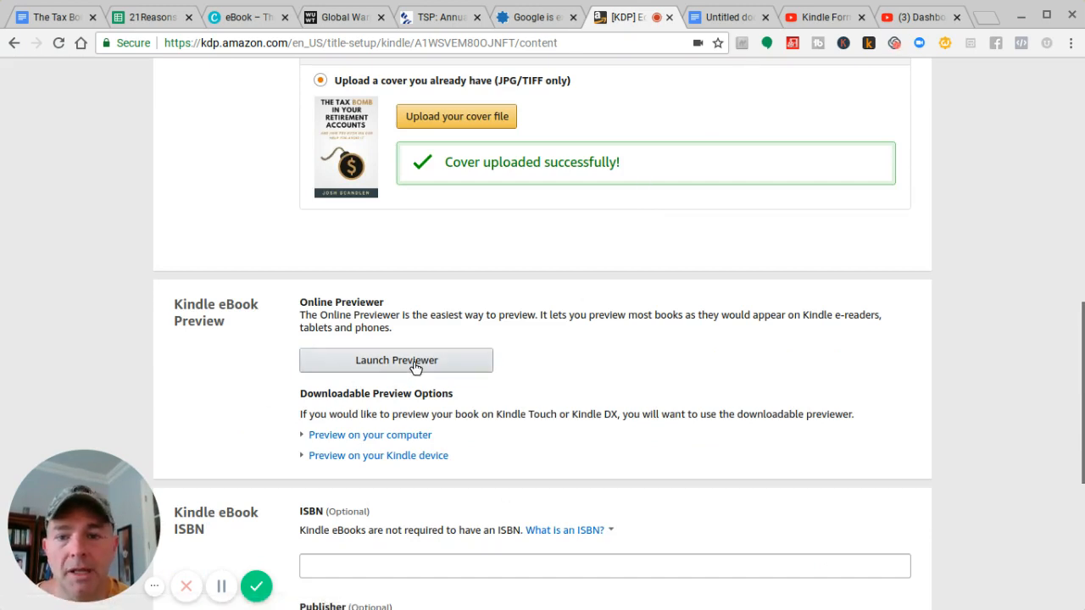
scroll("down", 3)
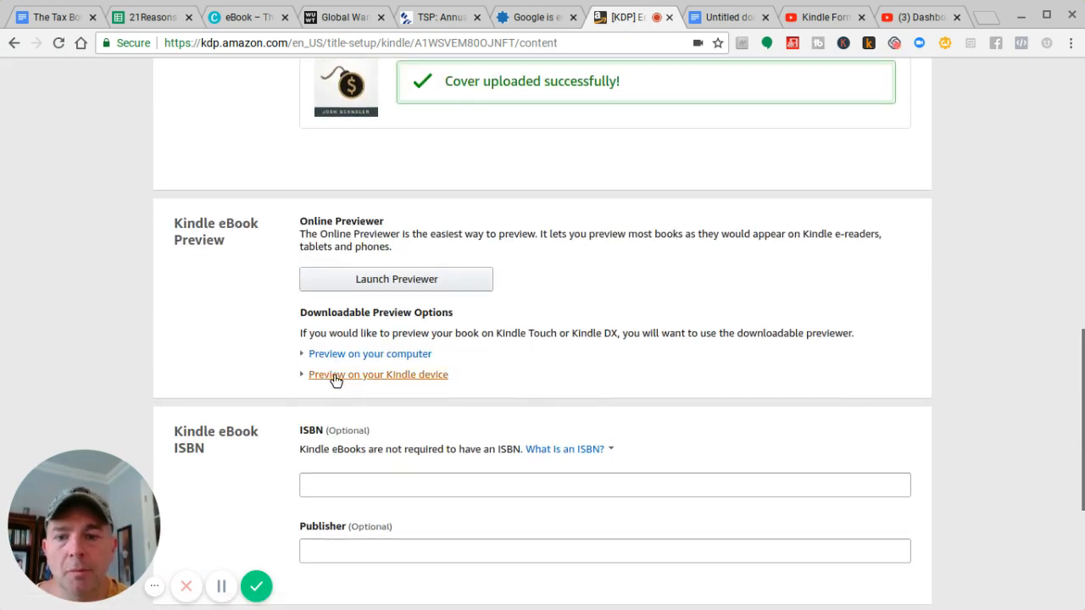
mouse_move(633, 325)
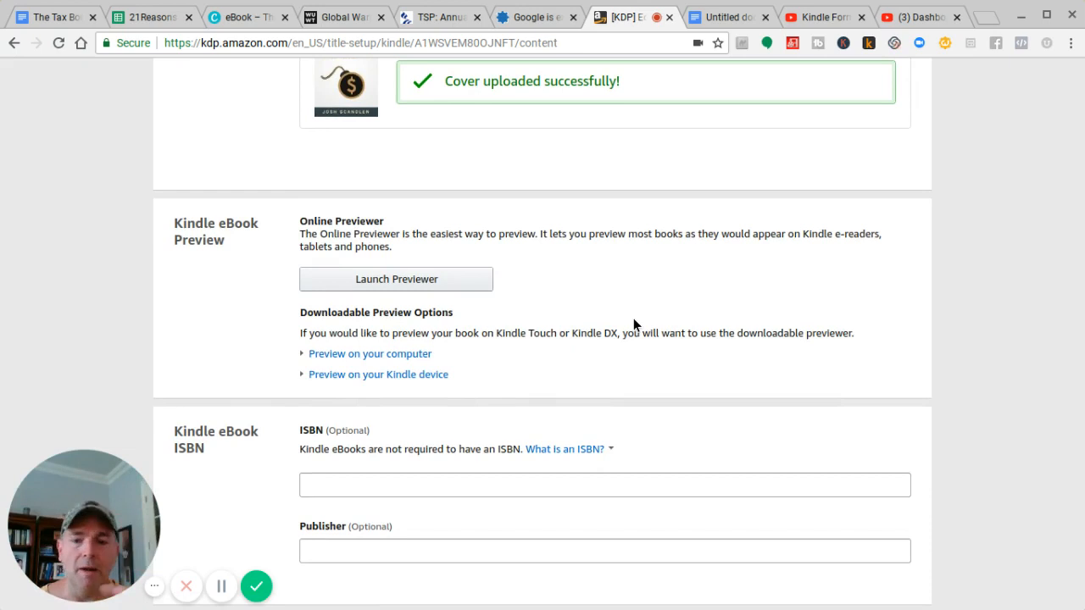
scroll("down", 3)
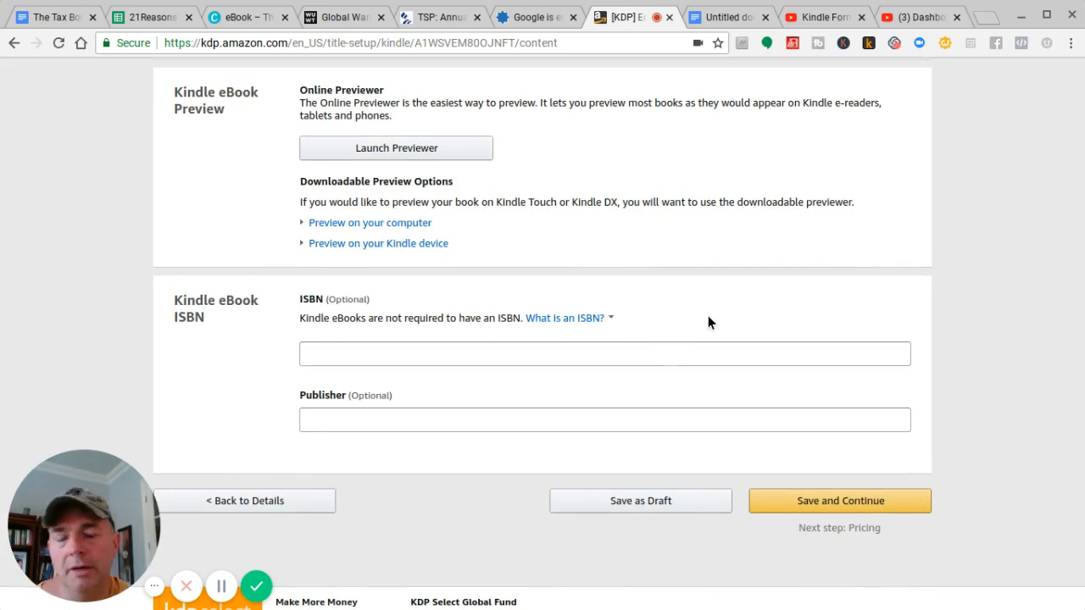
mouse_move(710, 238)
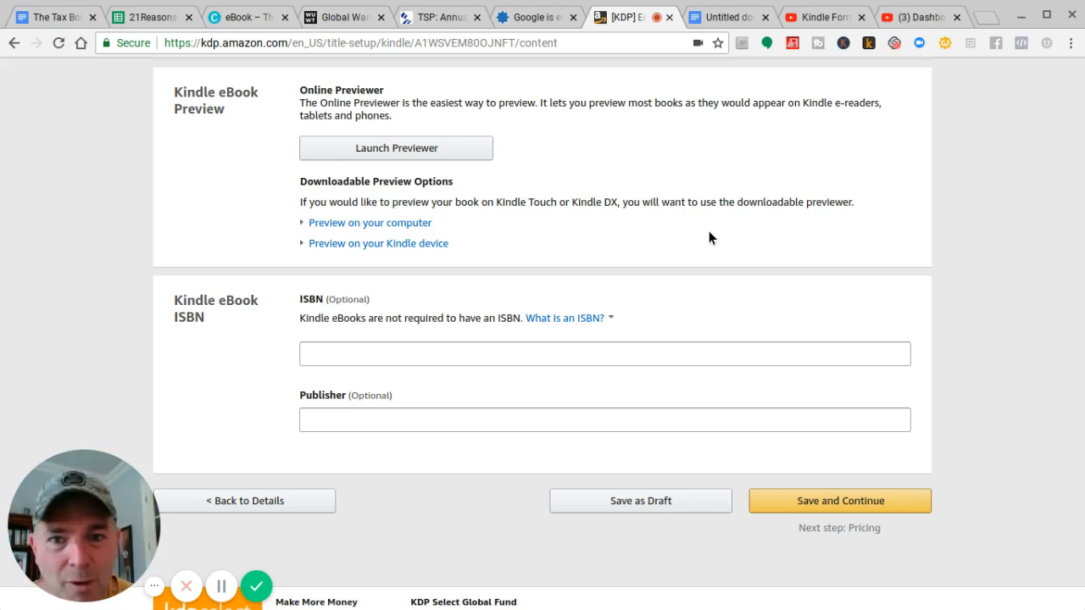
scroll("down", 3)
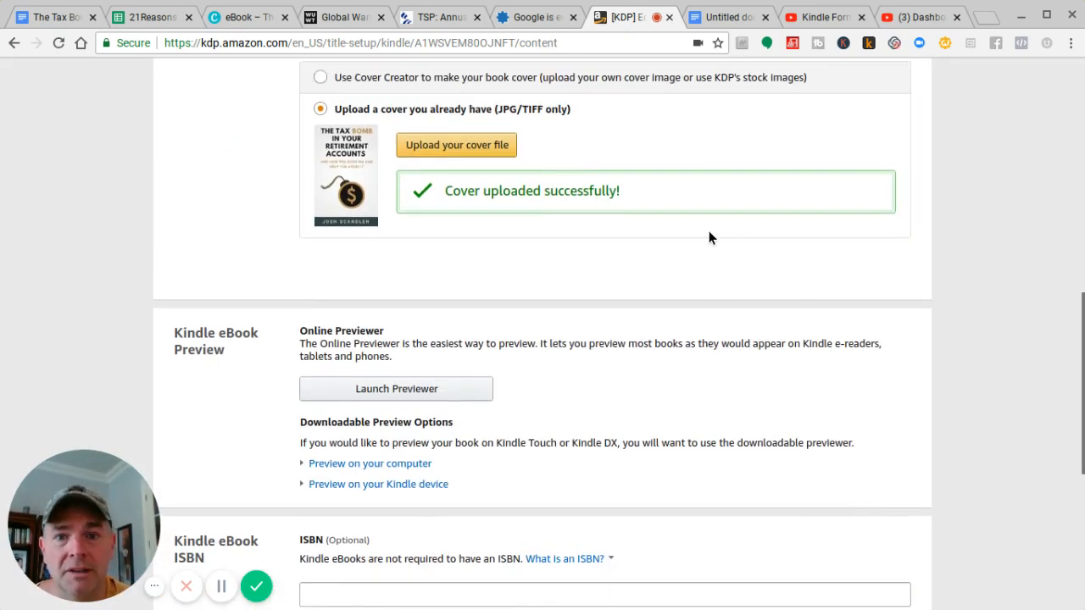
scroll("down", 3)
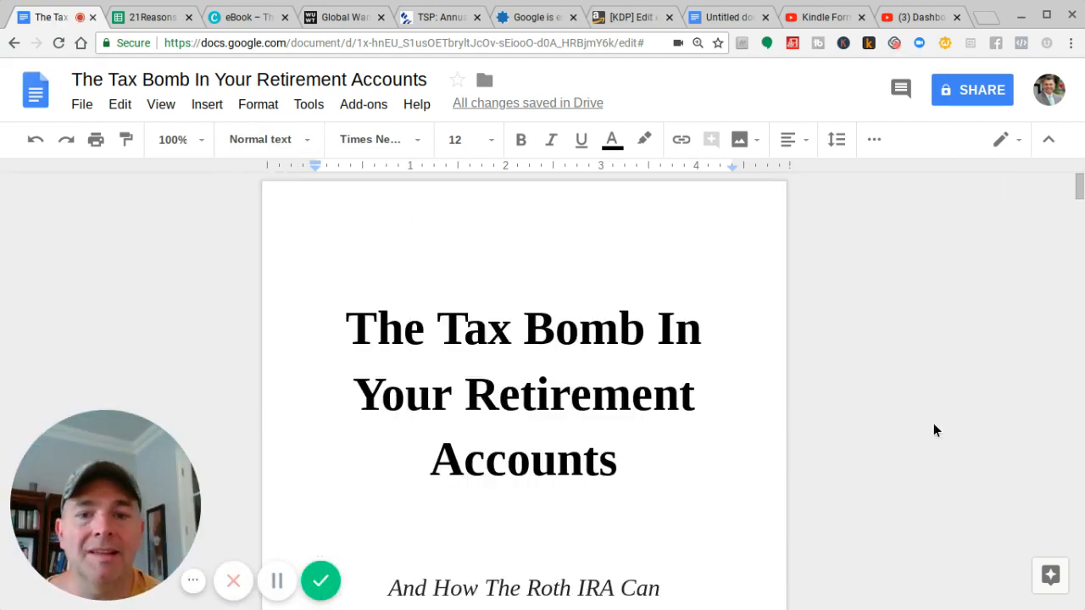
scroll("down", 3)
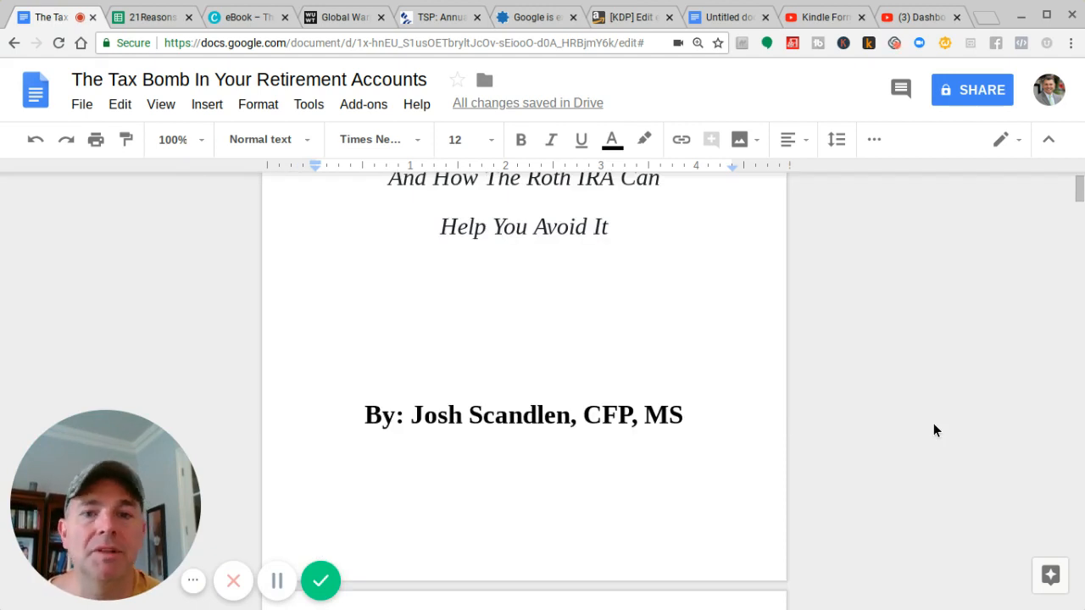
scroll("down", 3)
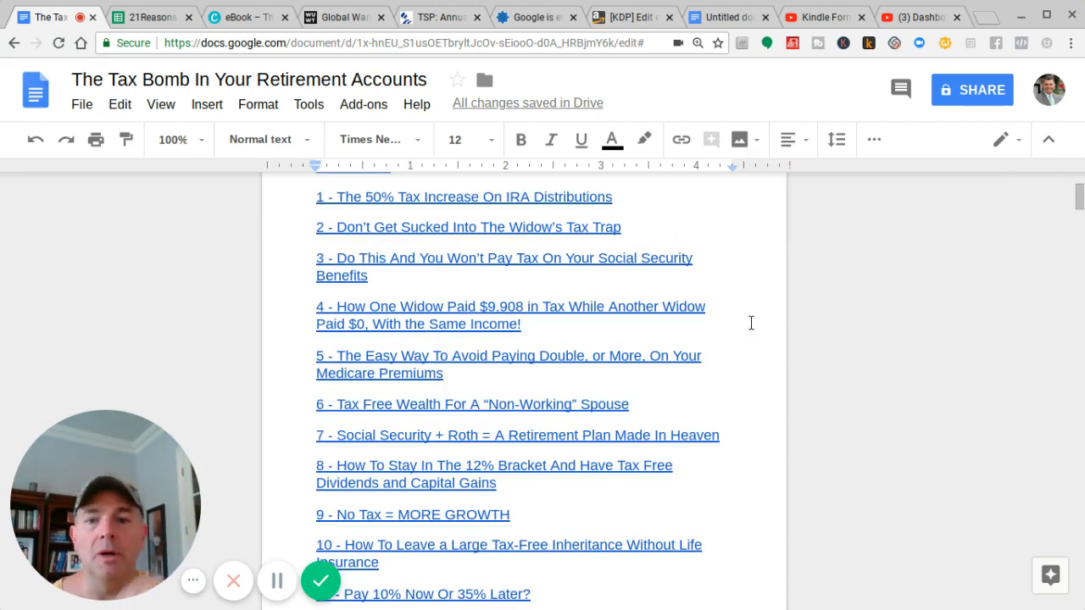
mouse_move(910, 338)
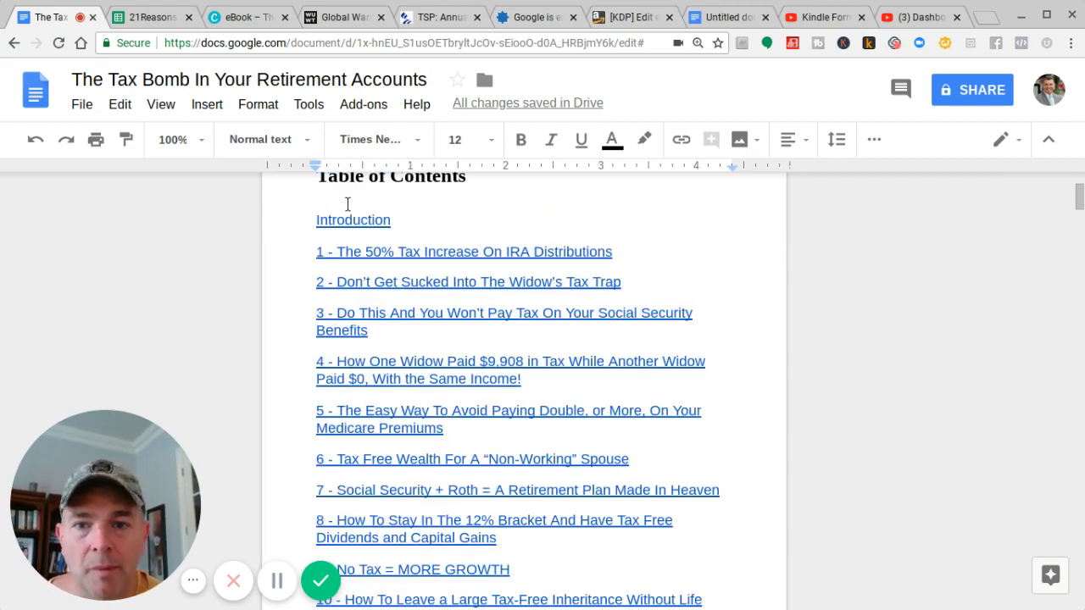
left_click(466, 282)
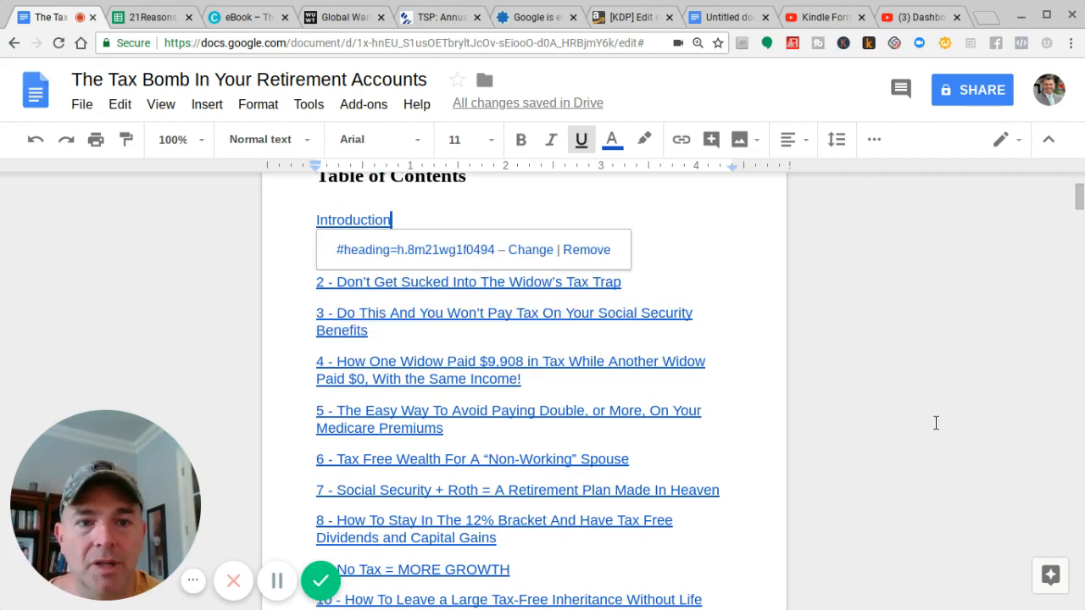
mouse_move(937, 429)
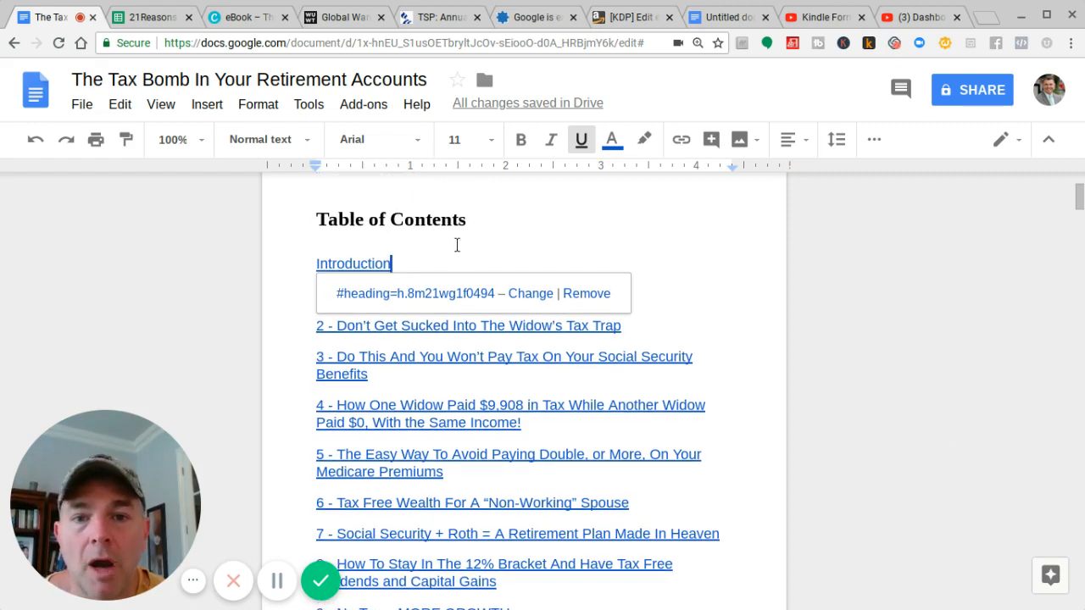
mouse_move(843, 458)
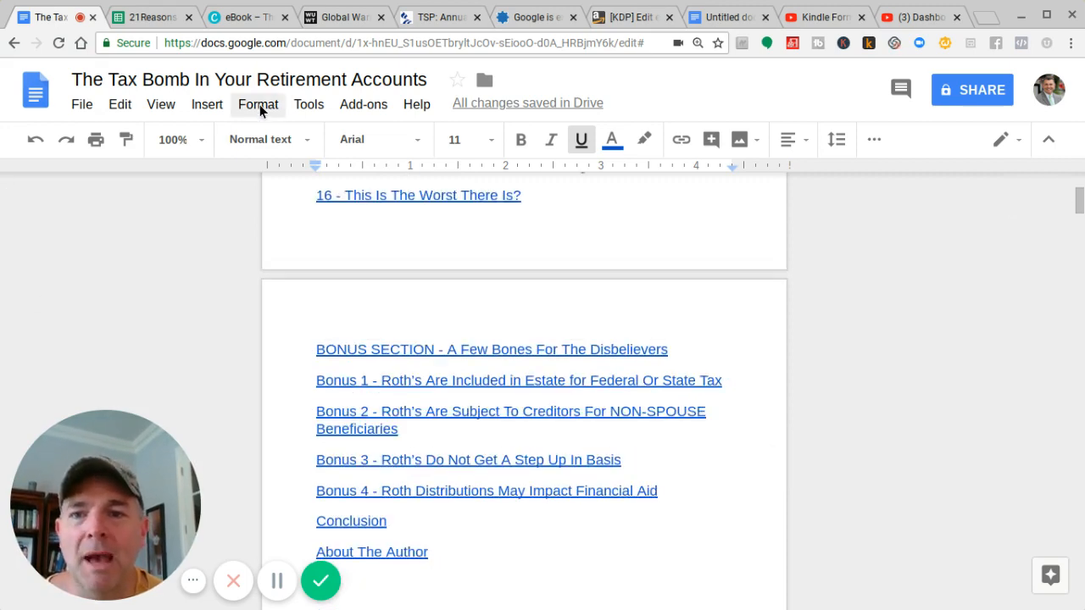
left_click(258, 103)
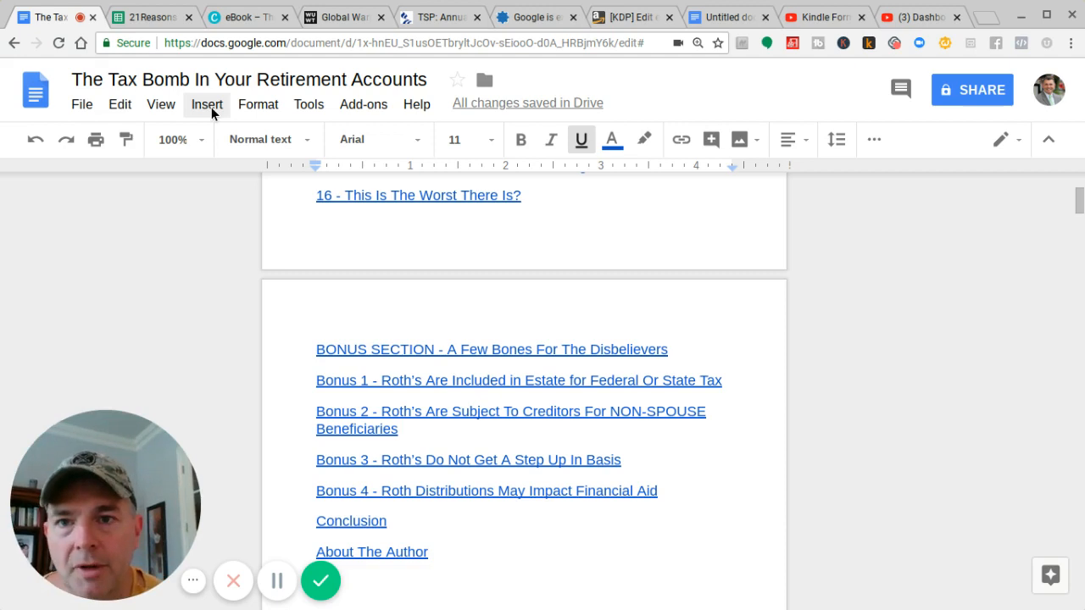
Insert a table of contents with page numbers, then return to the KDP content page.
left_click(207, 104)
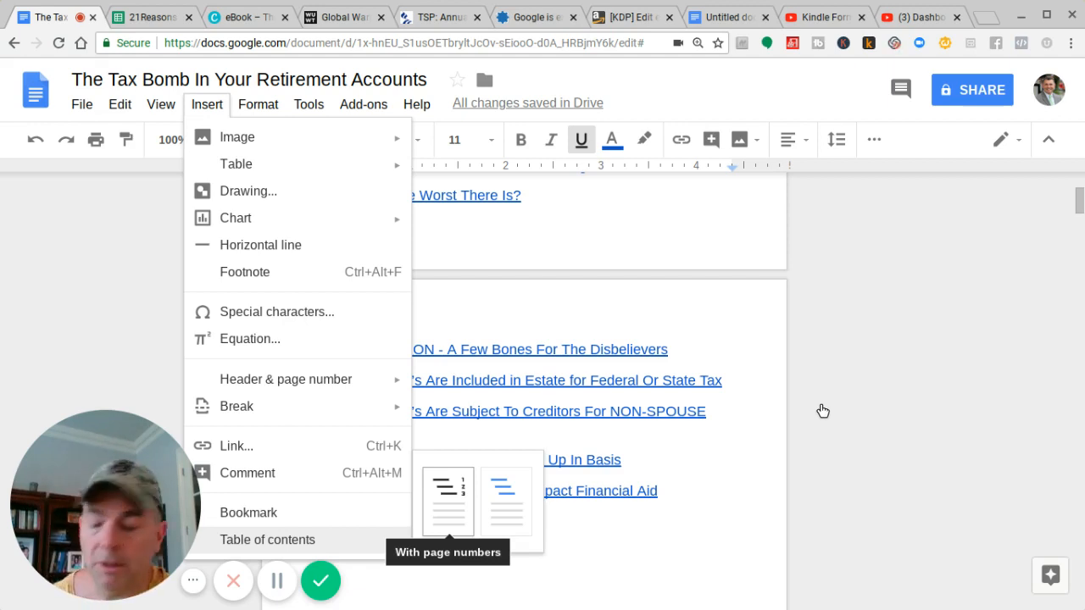
left_click(447, 500)
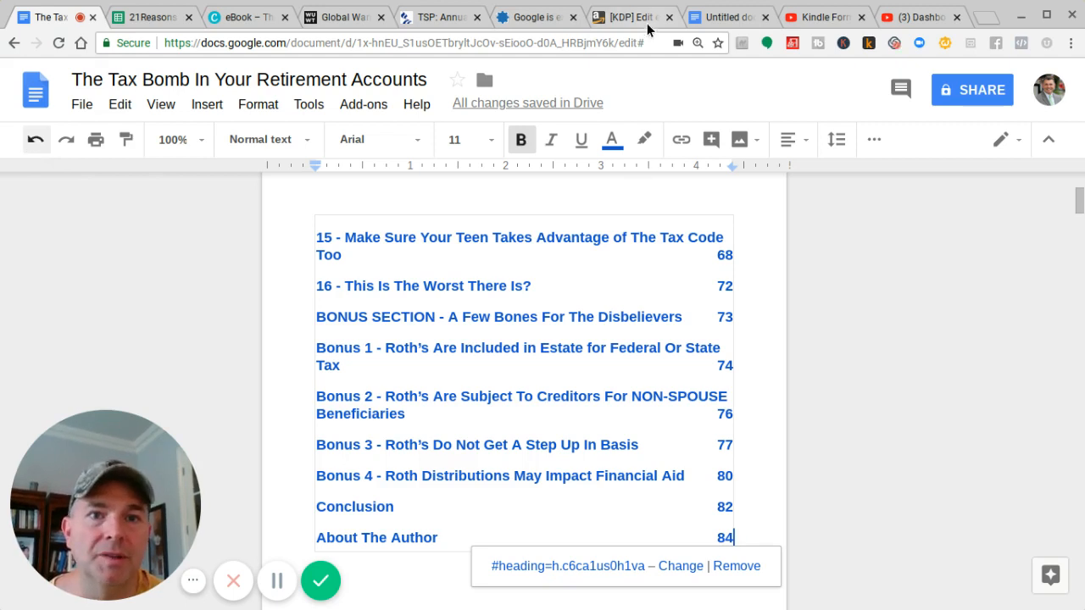
left_click(622, 17)
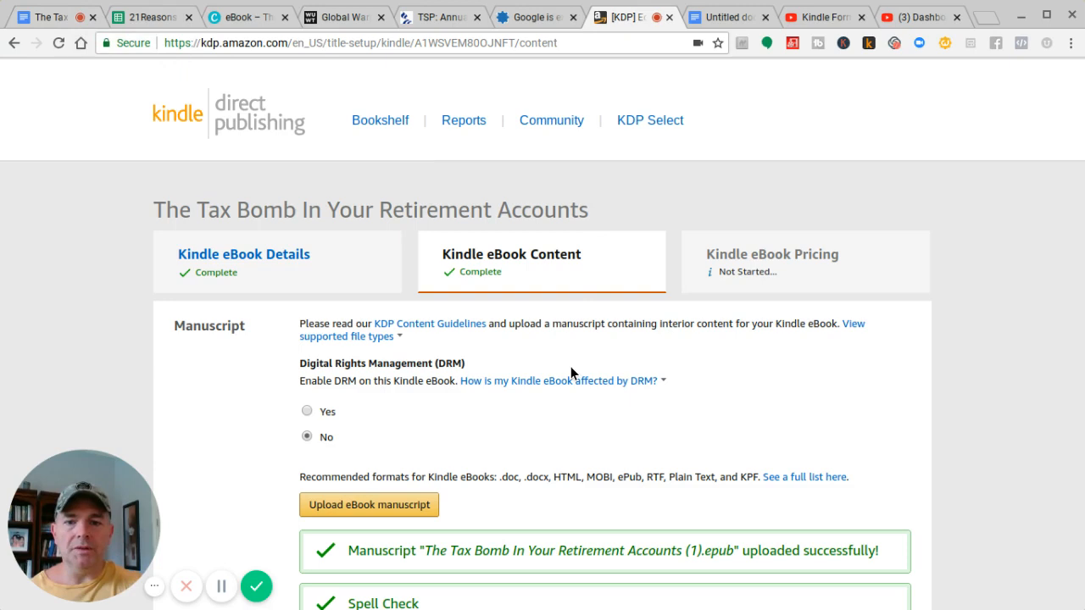
scroll("down", 3)
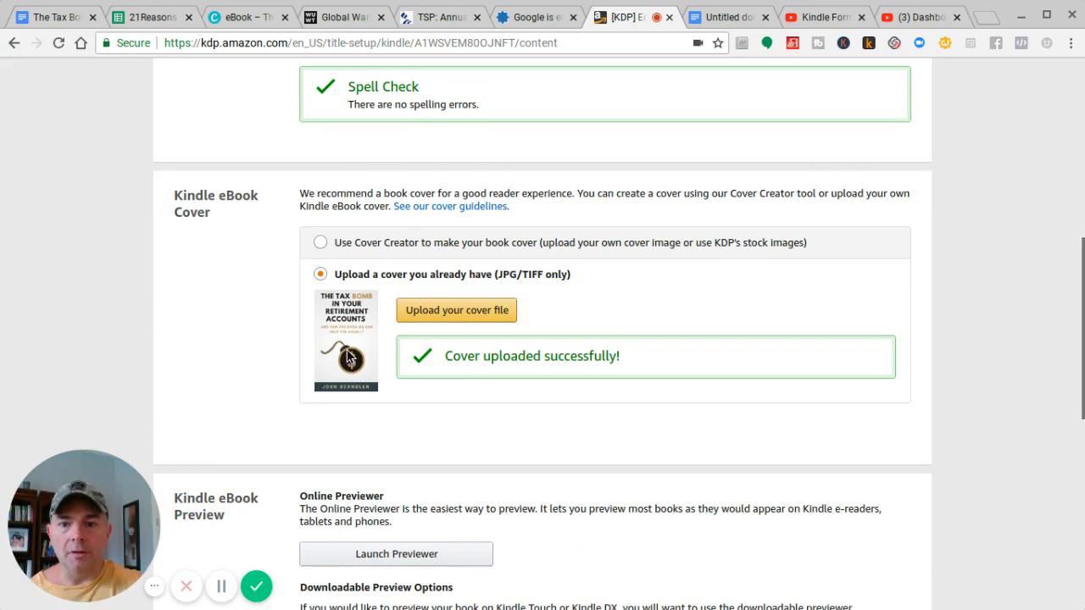
mouse_move(369, 360)
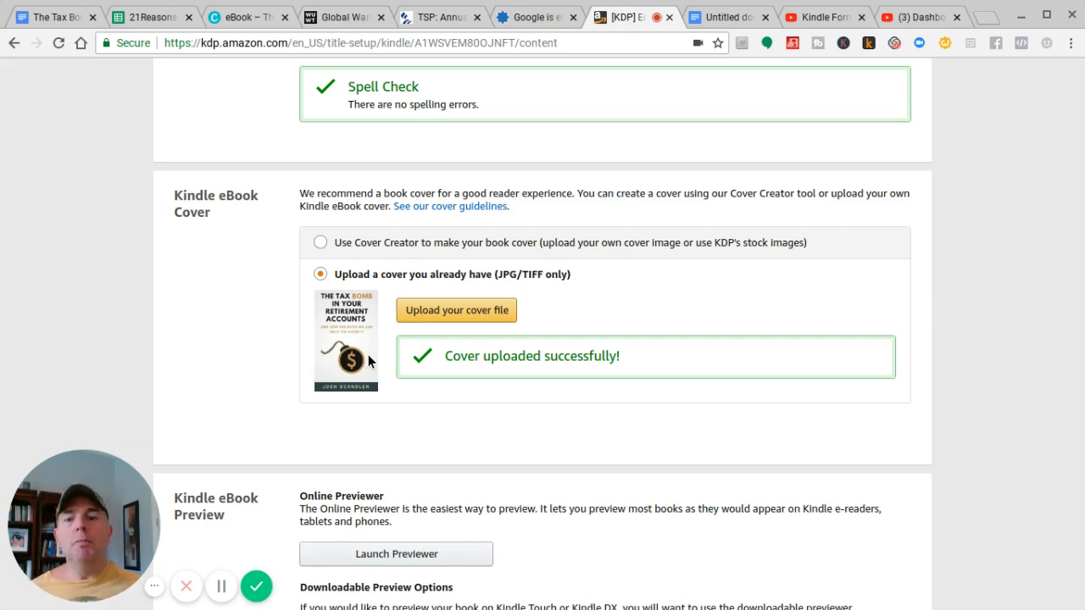
mouse_move(276, 316)
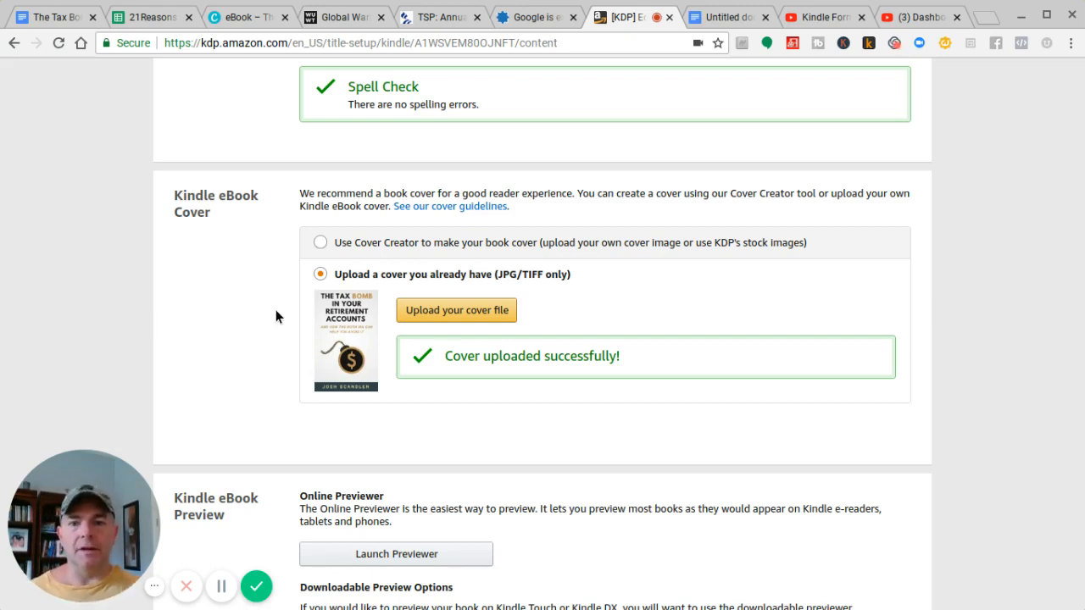
mouse_move(987, 373)
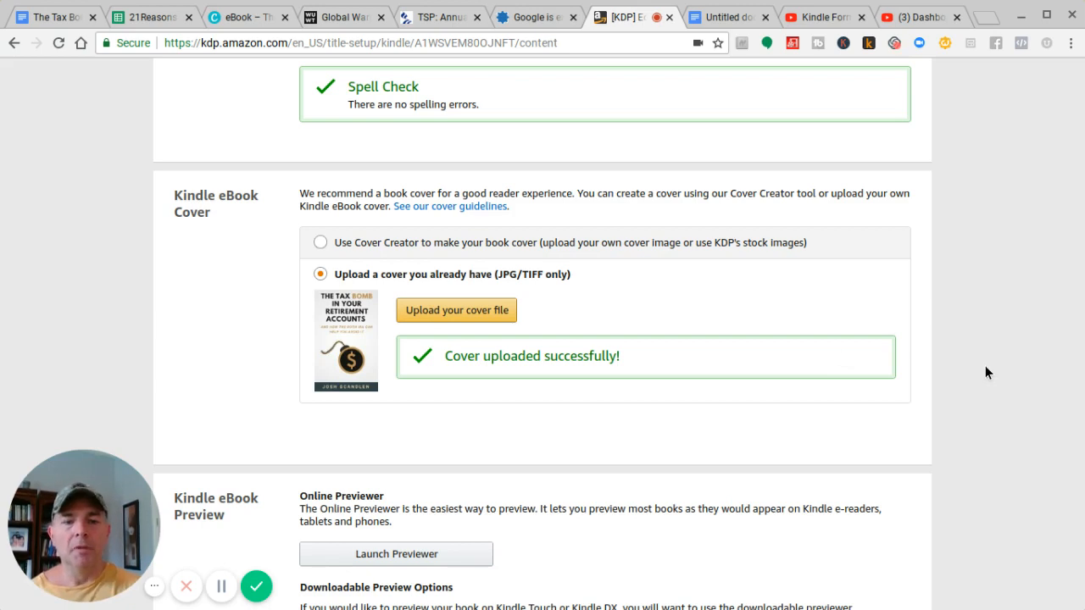